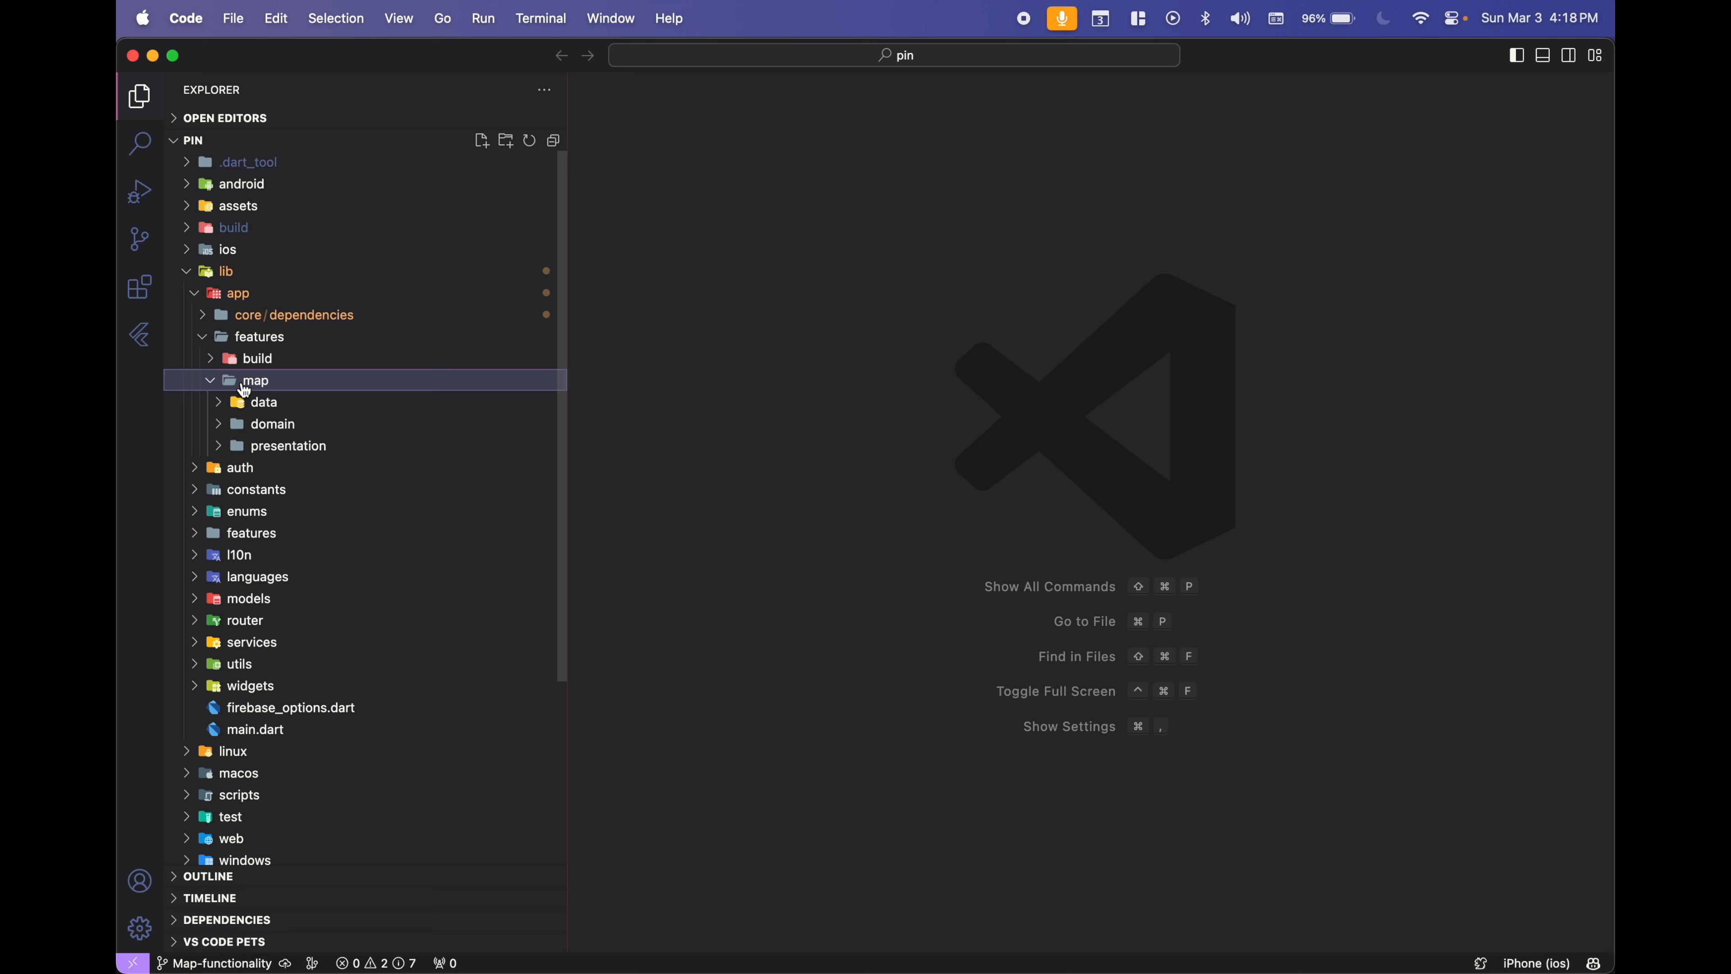
{"action": "mouse_move", "coordinate": [256, 379]}
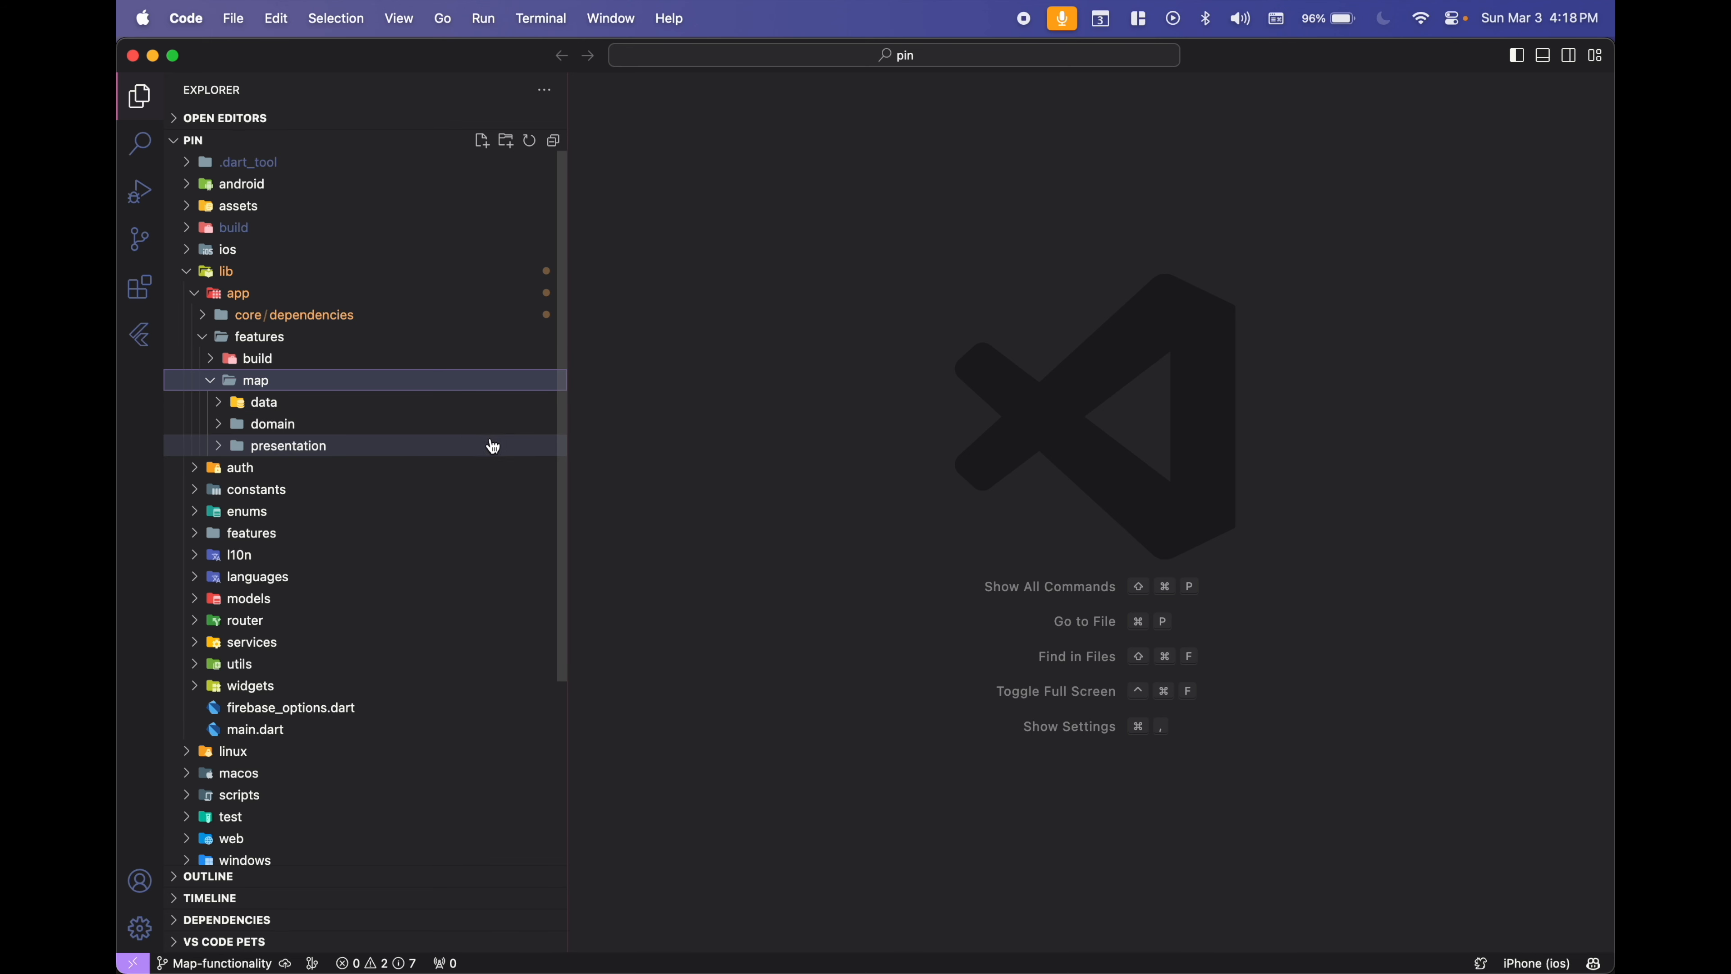
Expand the map feature to show its data, domain and presentation subfolders.
{"action": "left_click", "coordinate": [264, 401]}
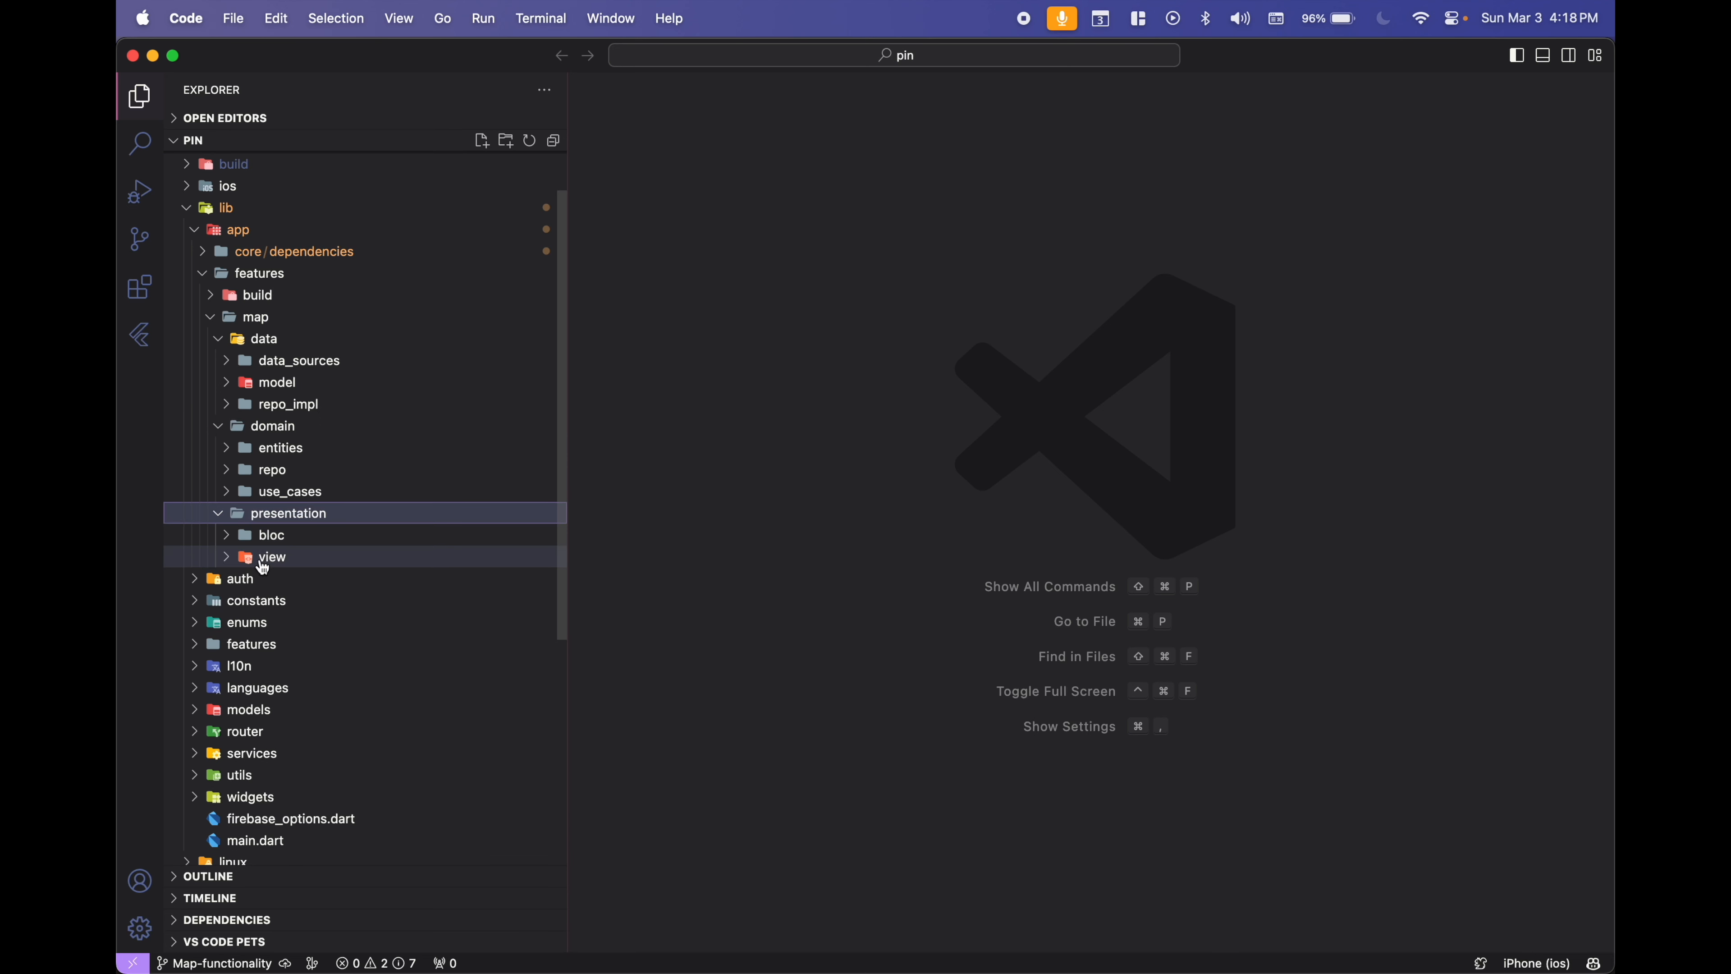
{"action": "mouse_move", "coordinate": [281, 448]}
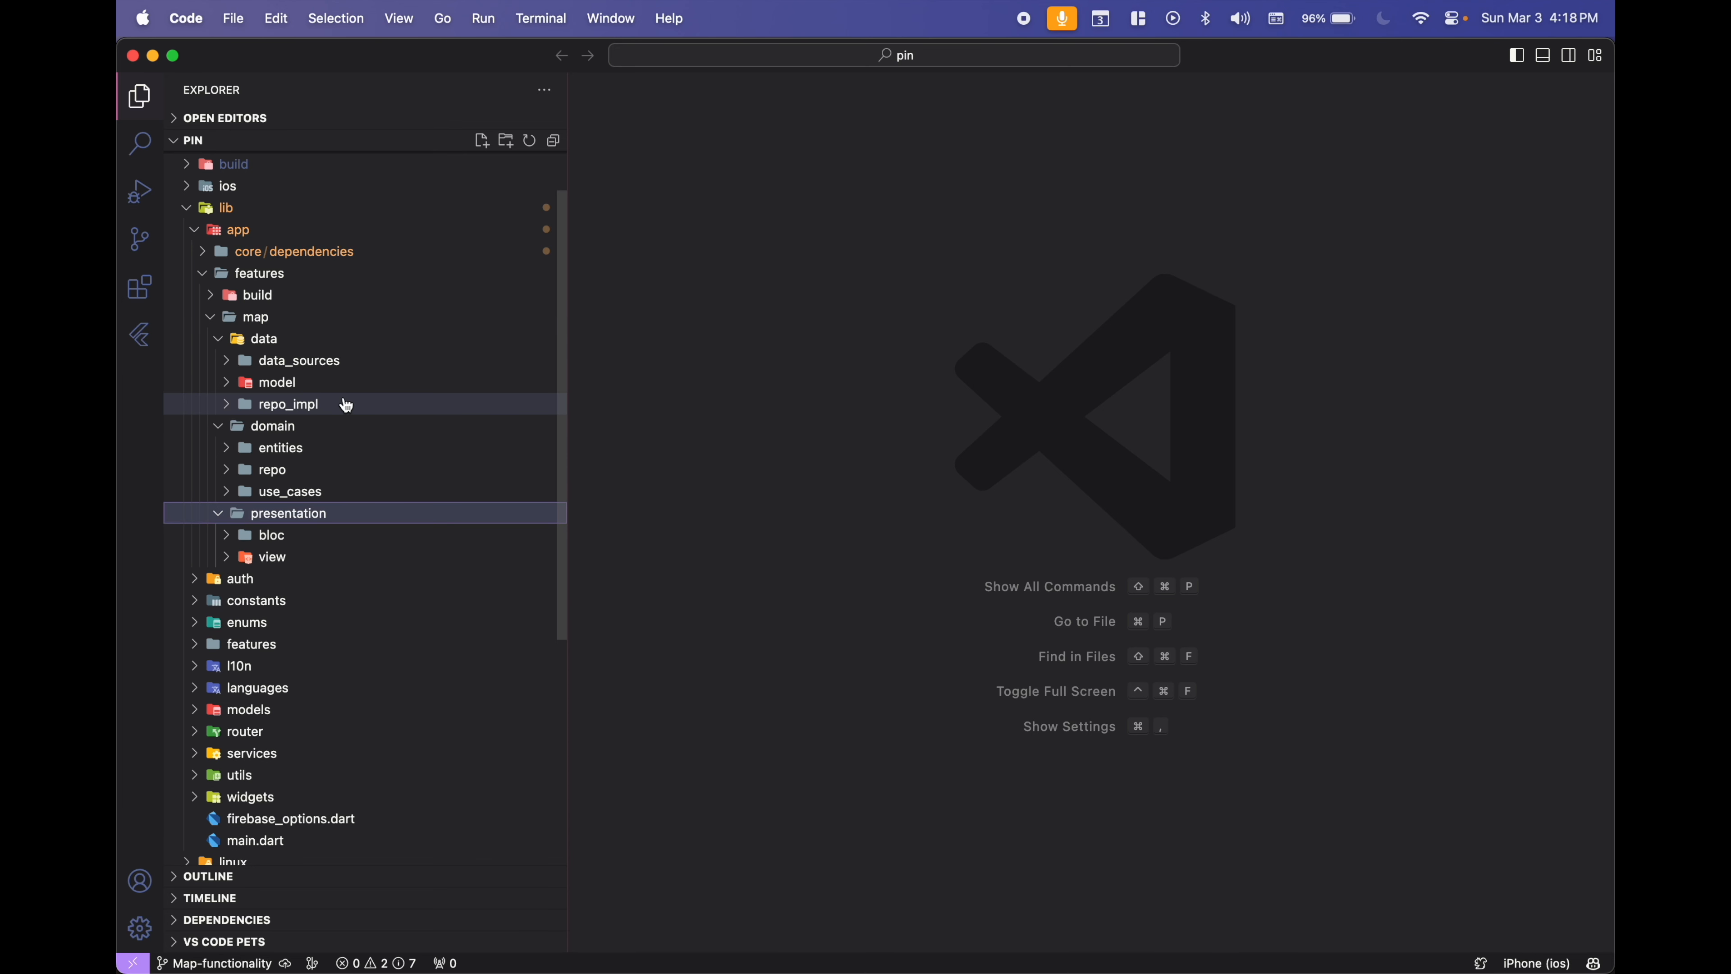
{"action": "mouse_move", "coordinate": [277, 382]}
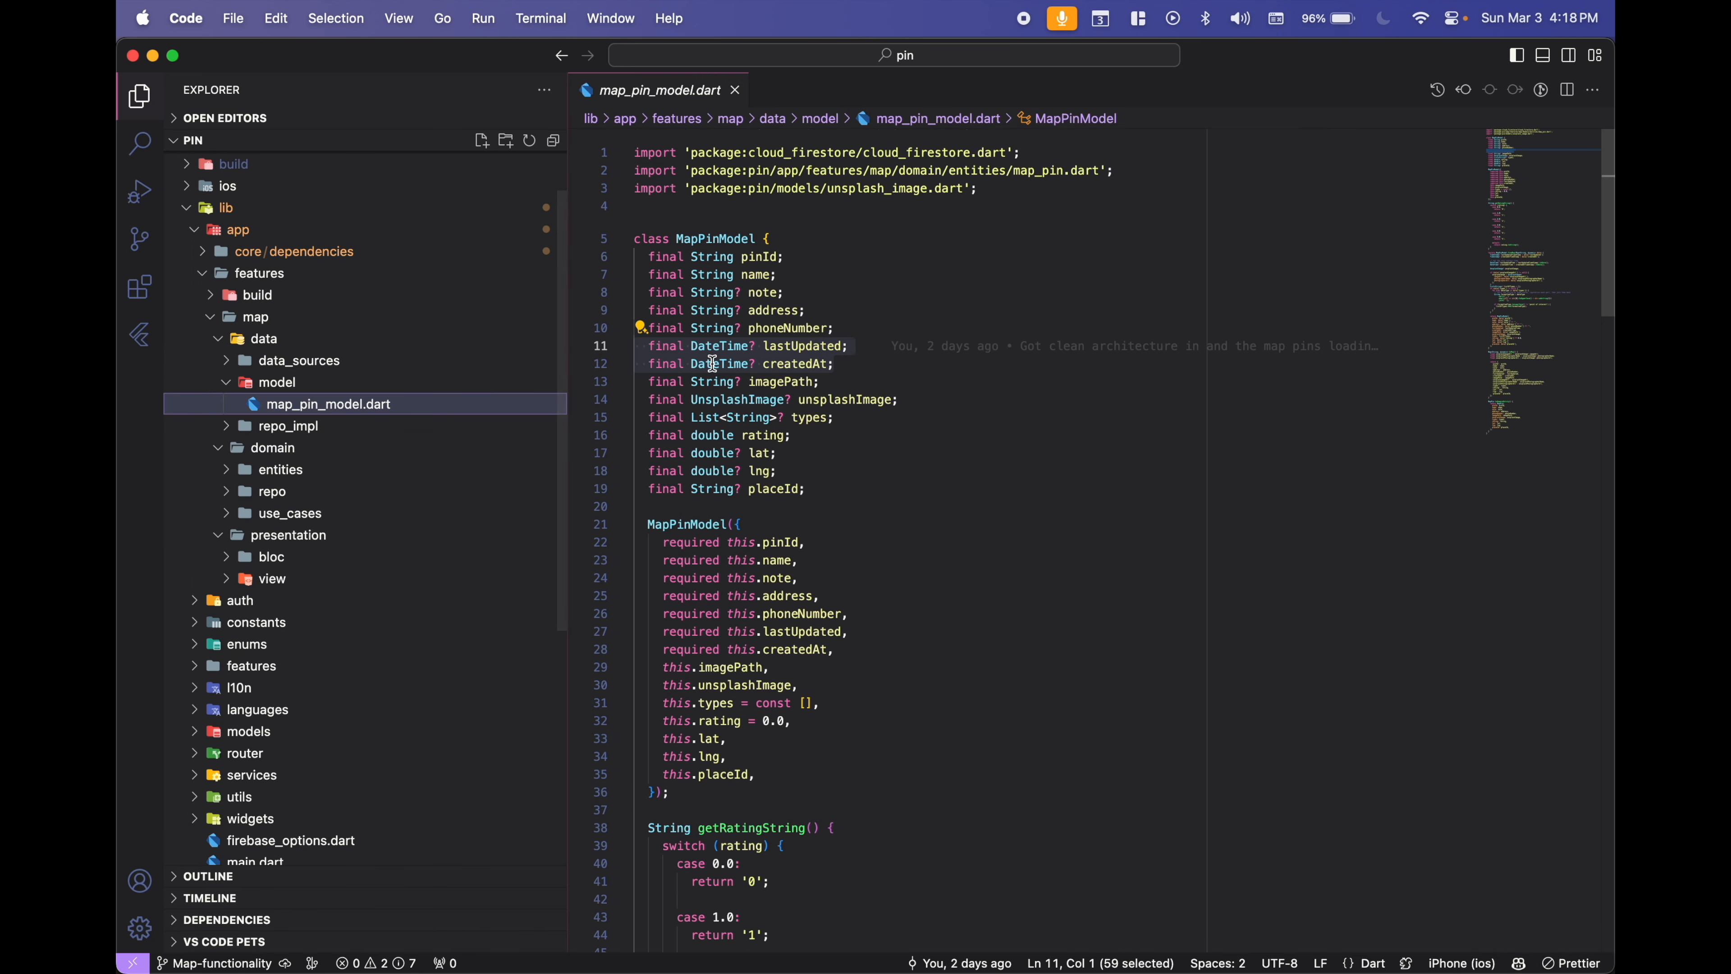
Read through the pin data model map_pin_model.dart.
{"action": "scroll", "scroll_direction": "down", "scroll_amount": 3}
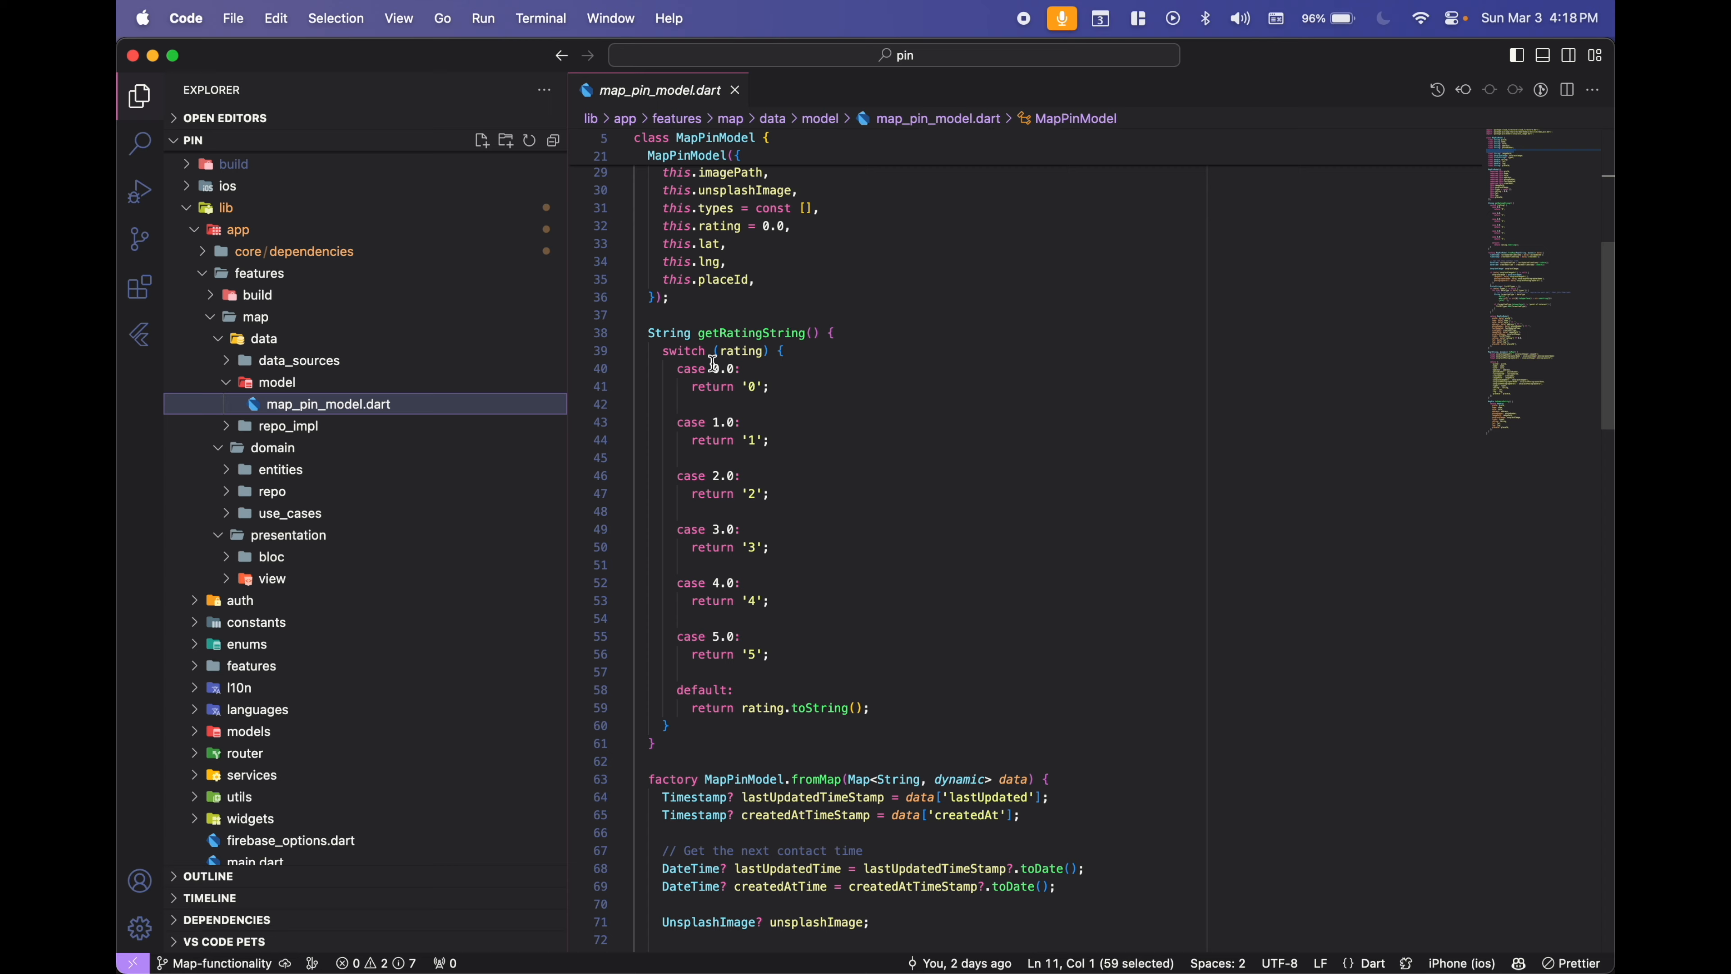
{"action": "scroll", "scroll_direction": "down", "scroll_amount": 3}
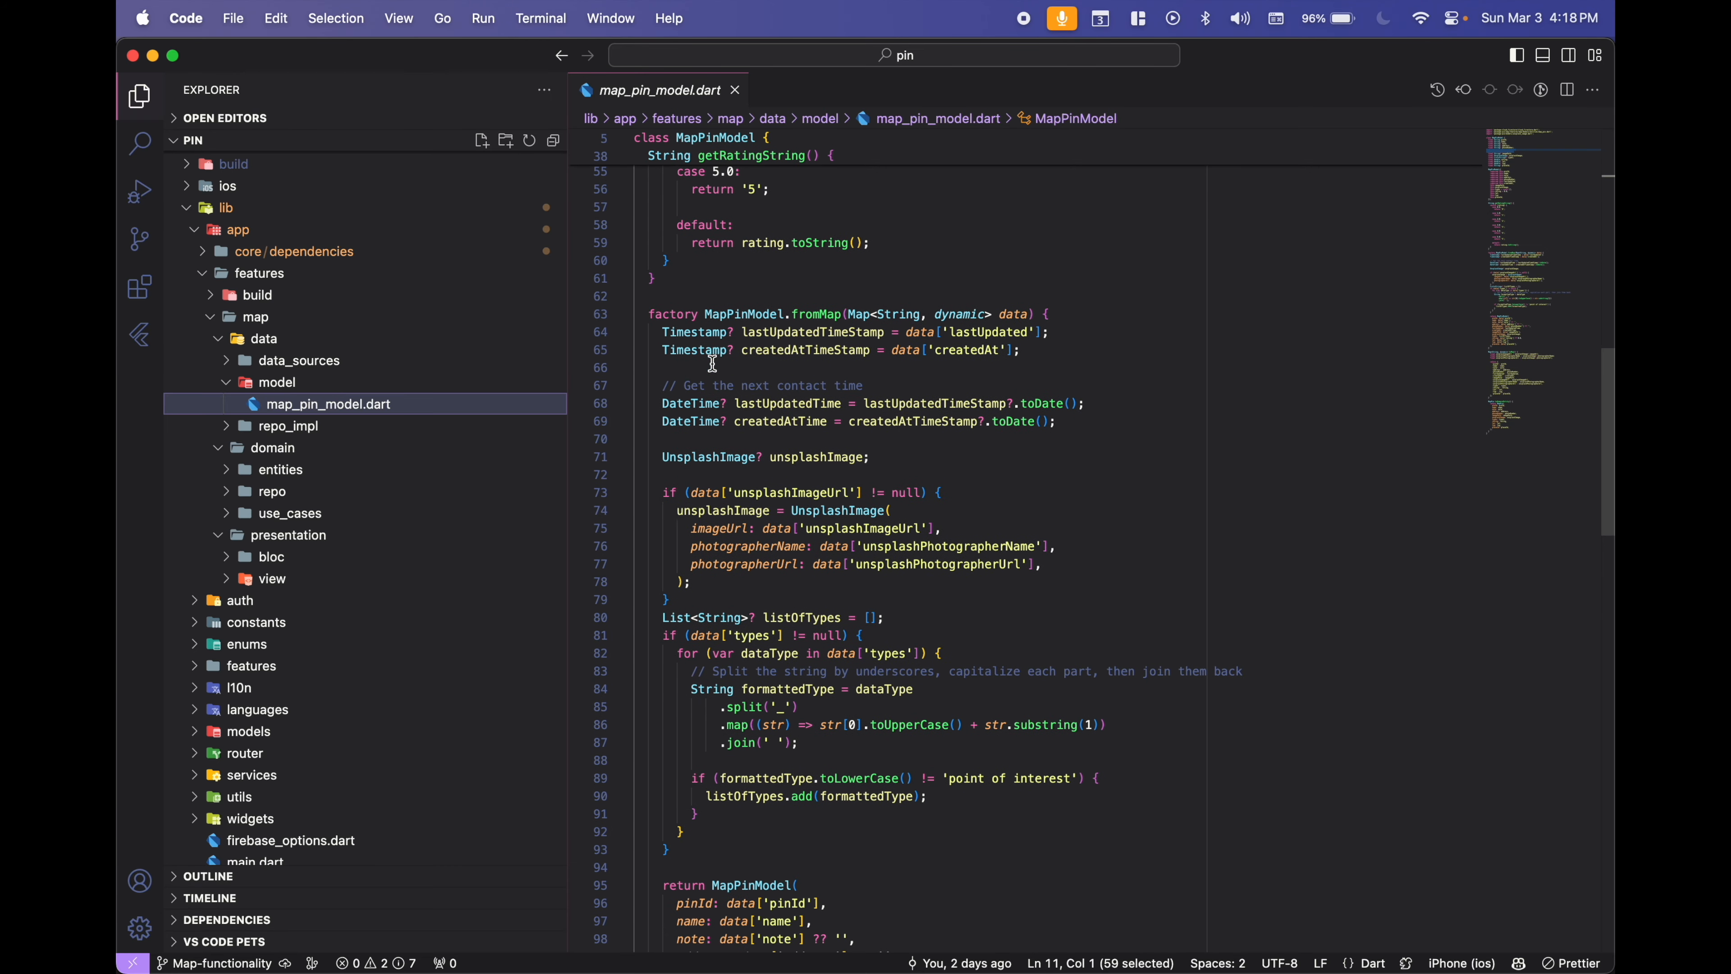
{"action": "scroll", "scroll_direction": "up", "scroll_amount": 3}
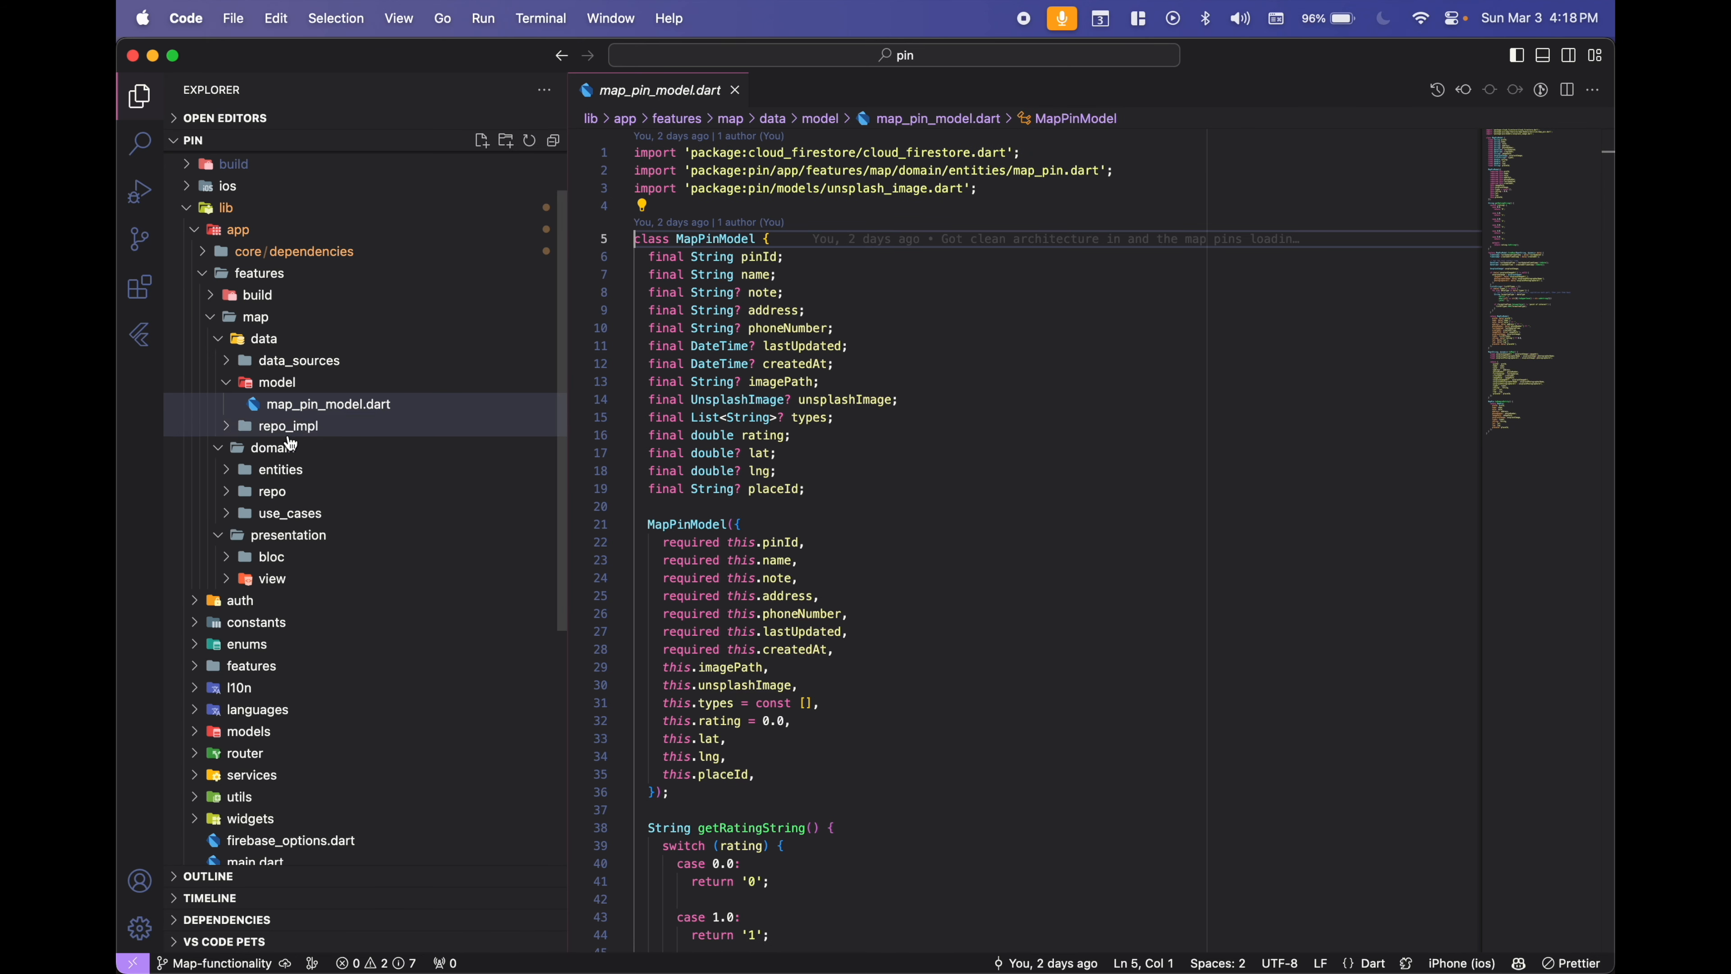
Open the MapPin entity map_pin.dart from domain/entities and read it.
{"action": "left_click", "coordinate": [280, 468]}
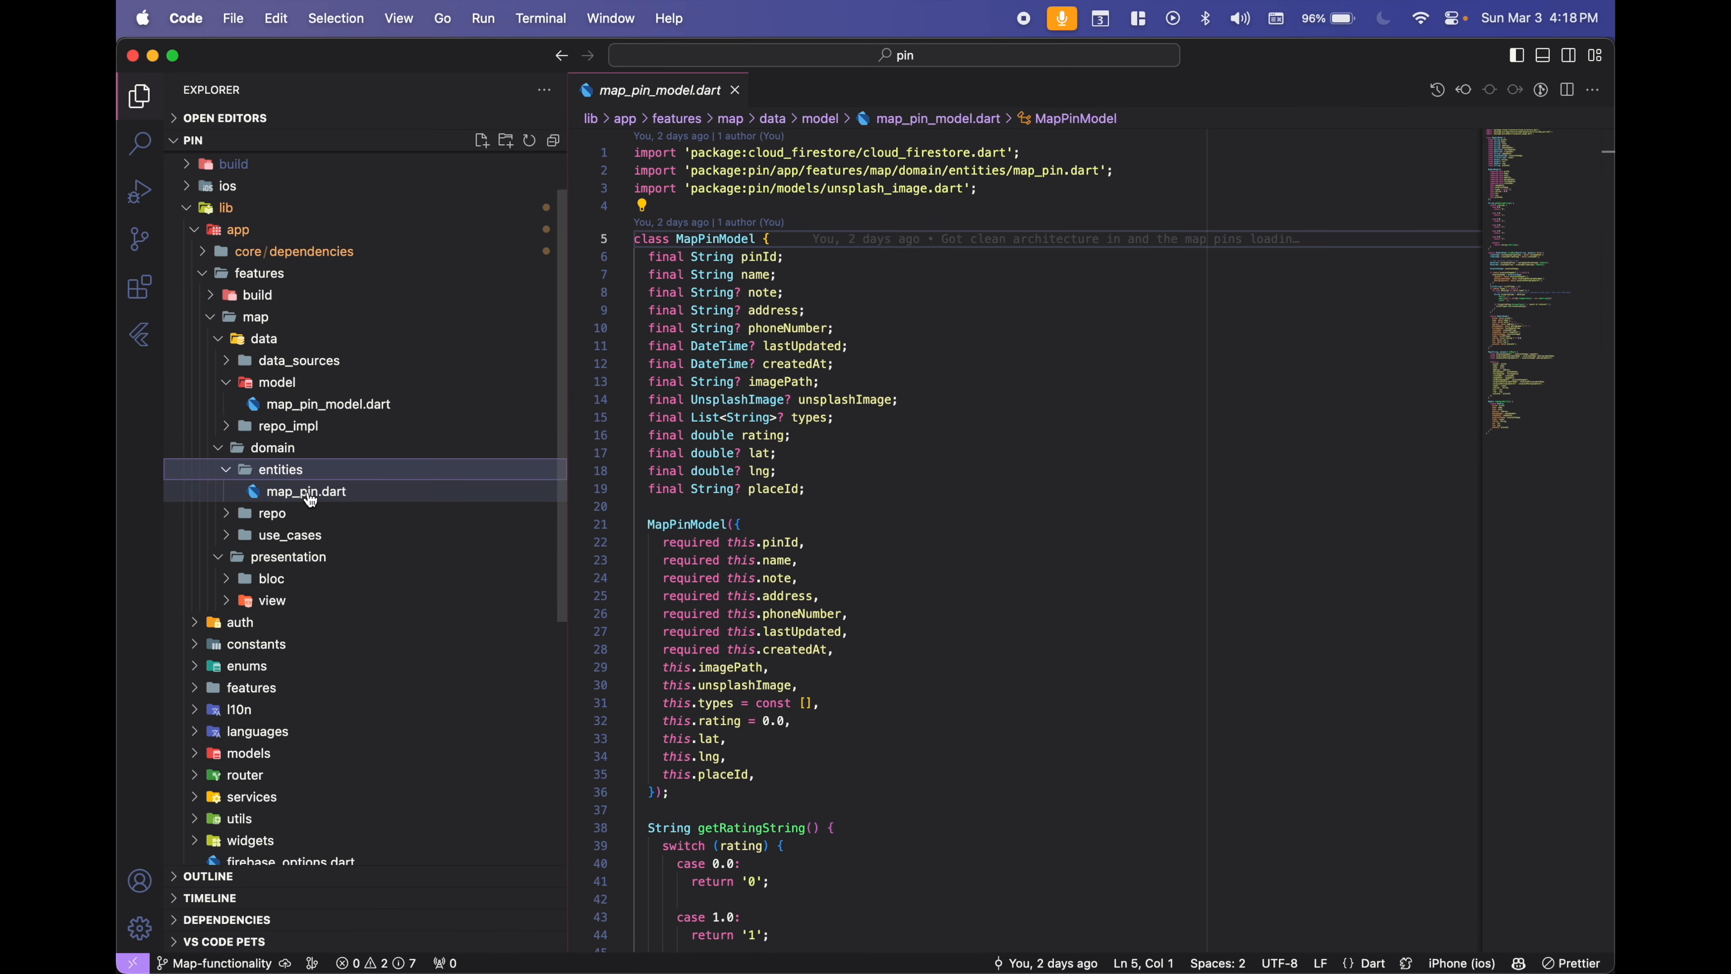
{"action": "left_click", "coordinate": [306, 492]}
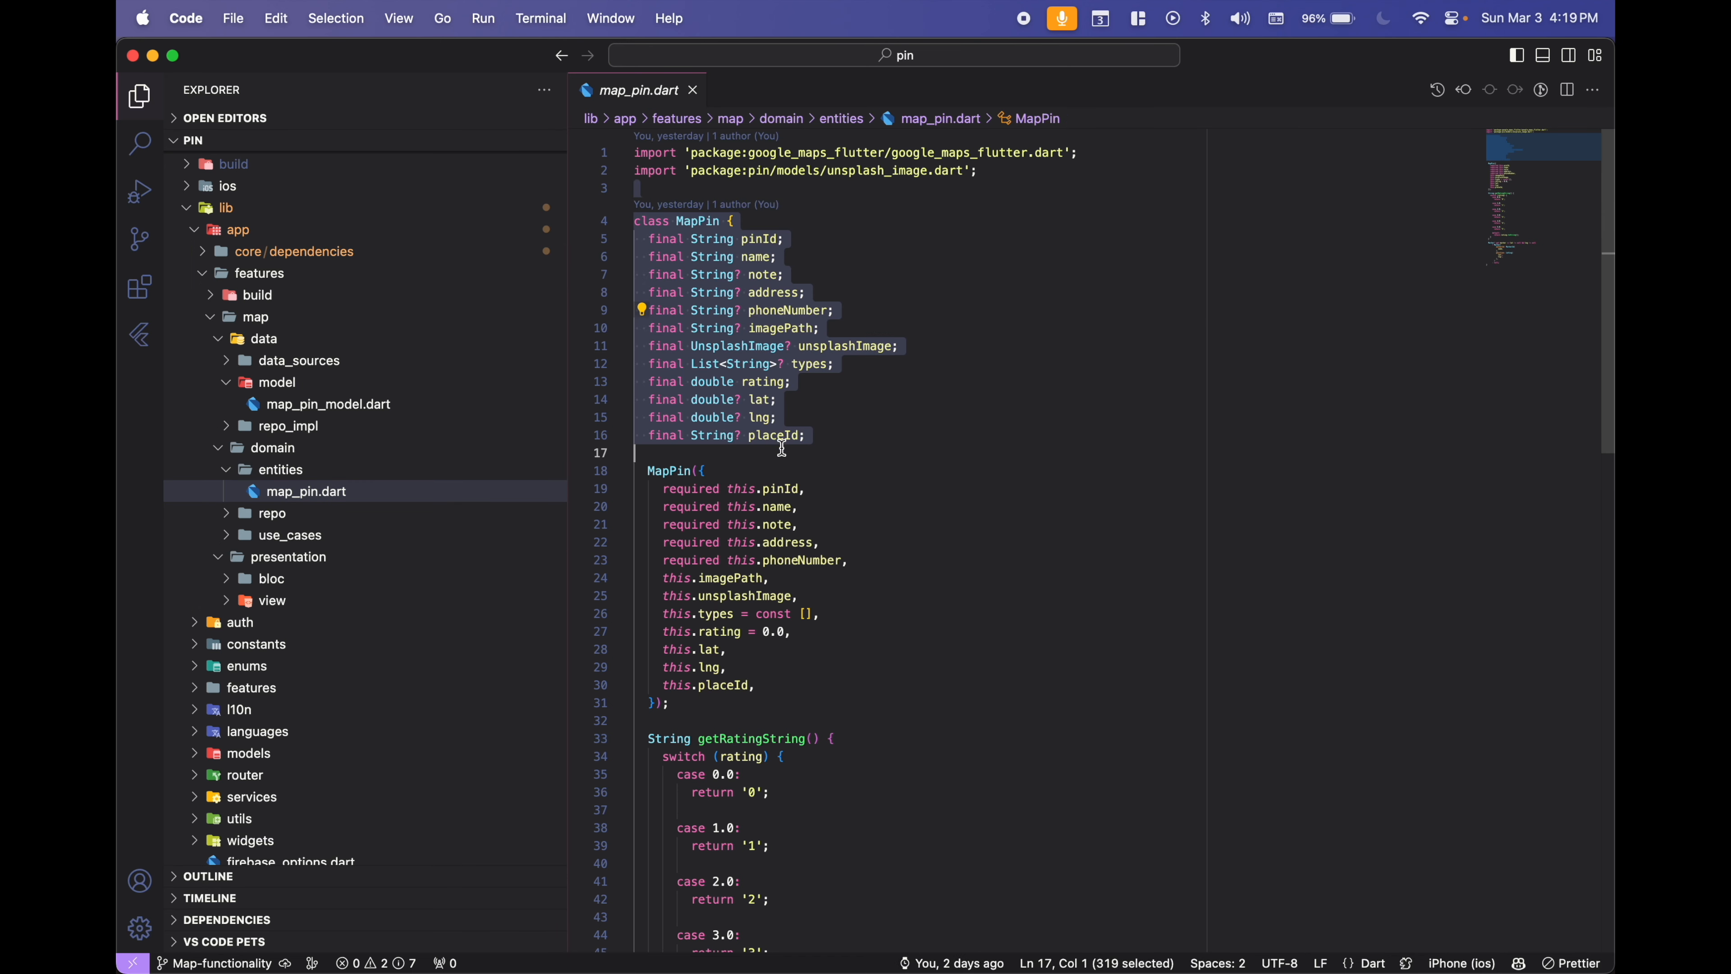
{"action": "scroll", "scroll_direction": "down", "scroll_amount": 3}
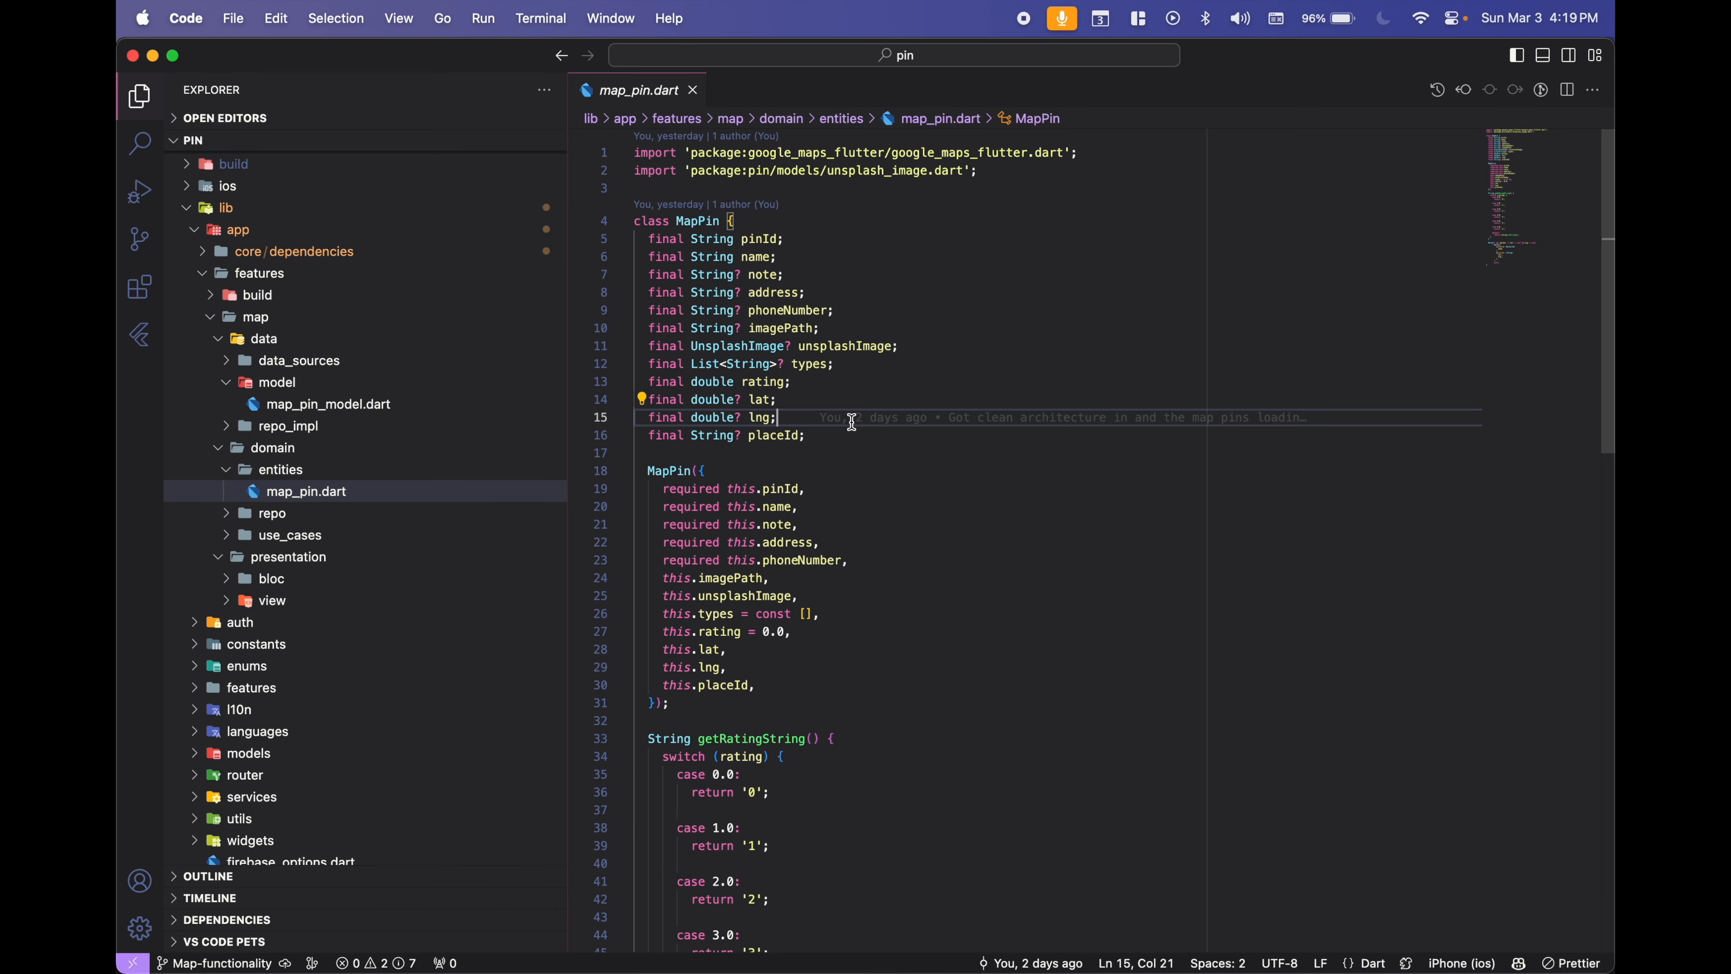
{"action": "mouse_move", "coordinate": [736, 425]}
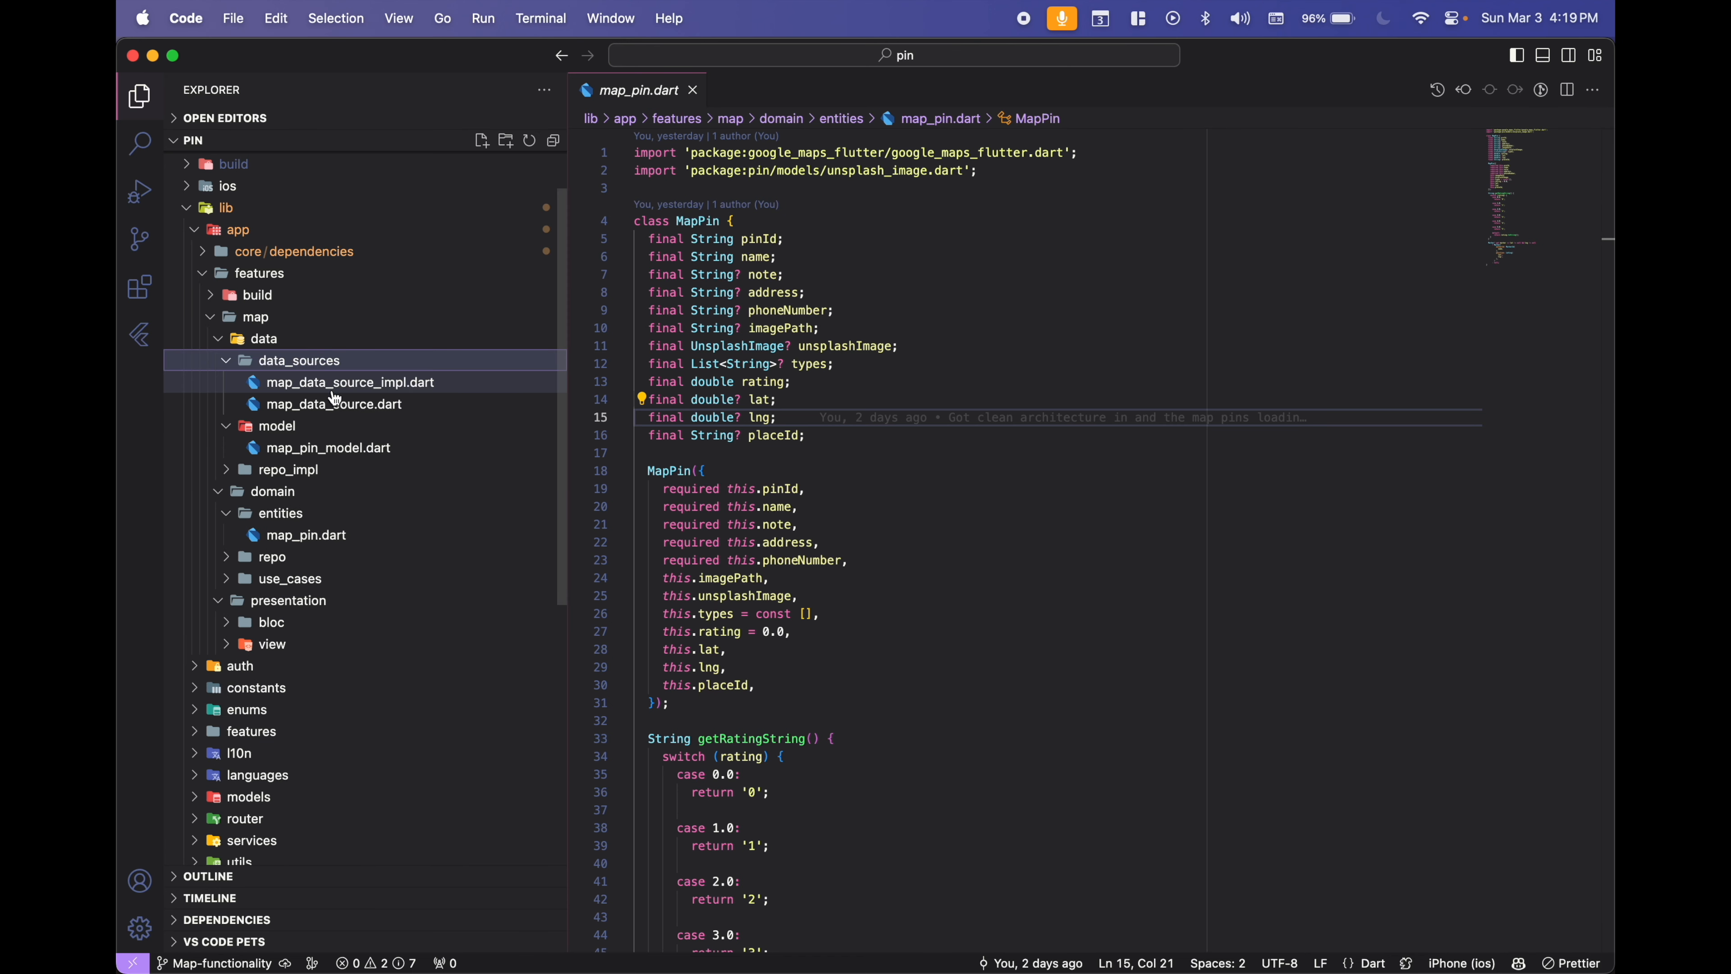
Open the abstract MapDataSource file and highlight the MapDataSource class name.
{"action": "left_click", "coordinate": [334, 404]}
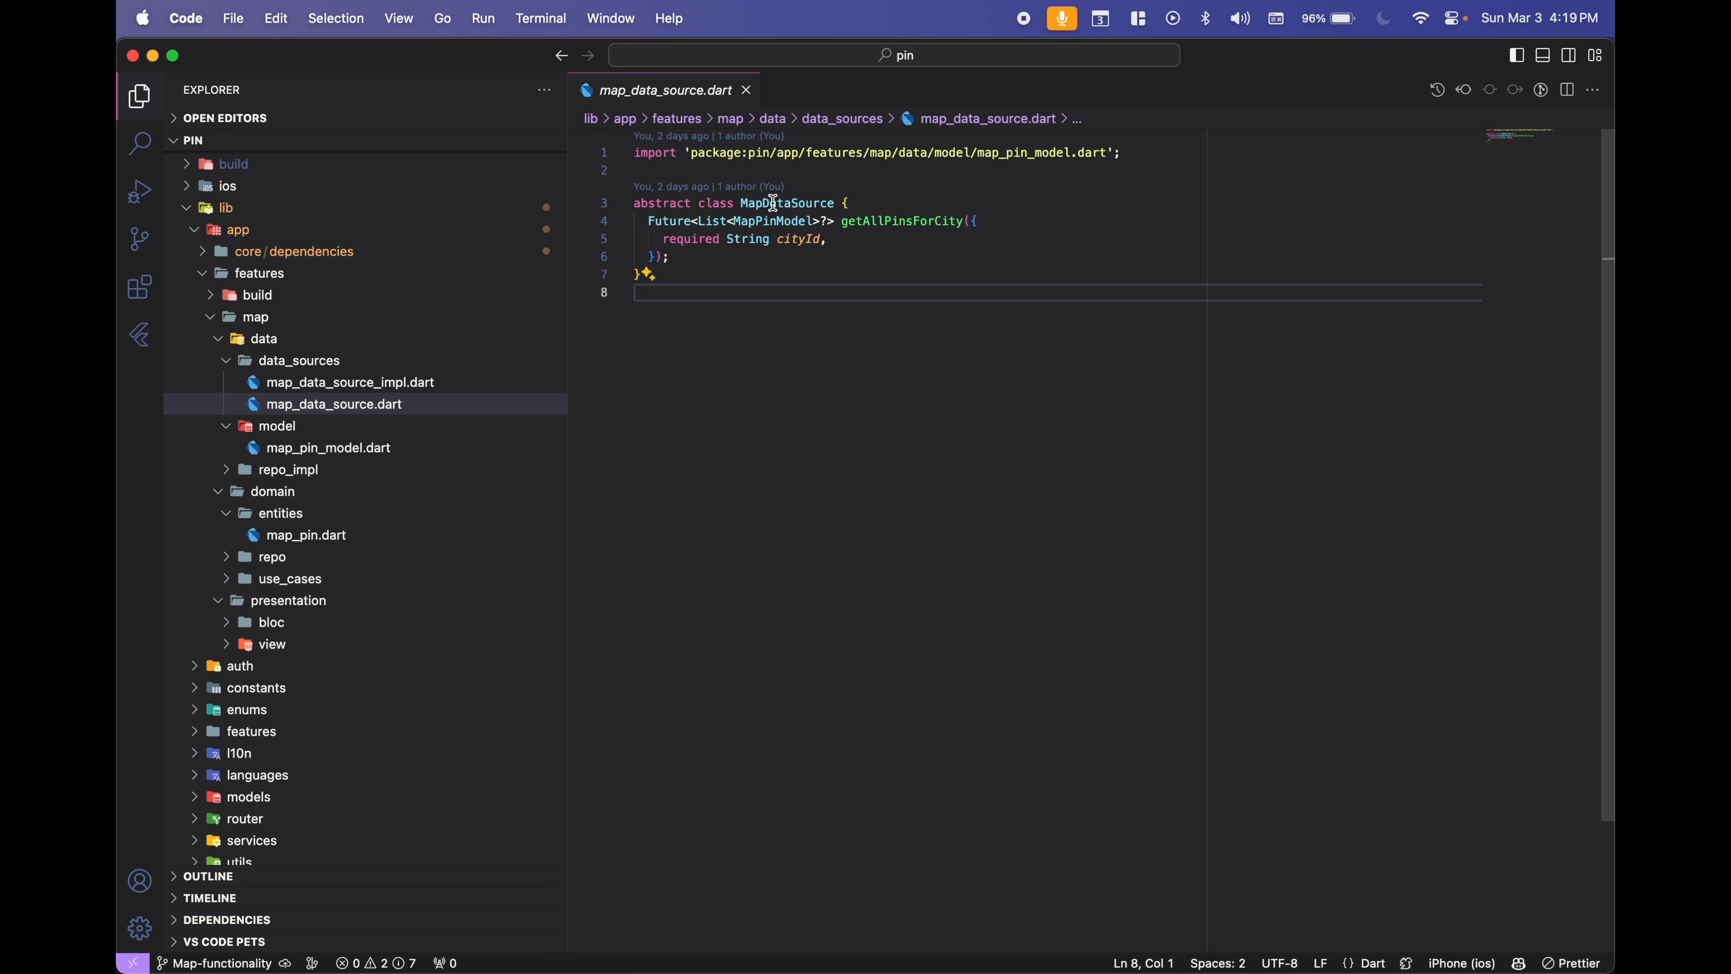
{"action": "double_click", "coordinate": [787, 203]}
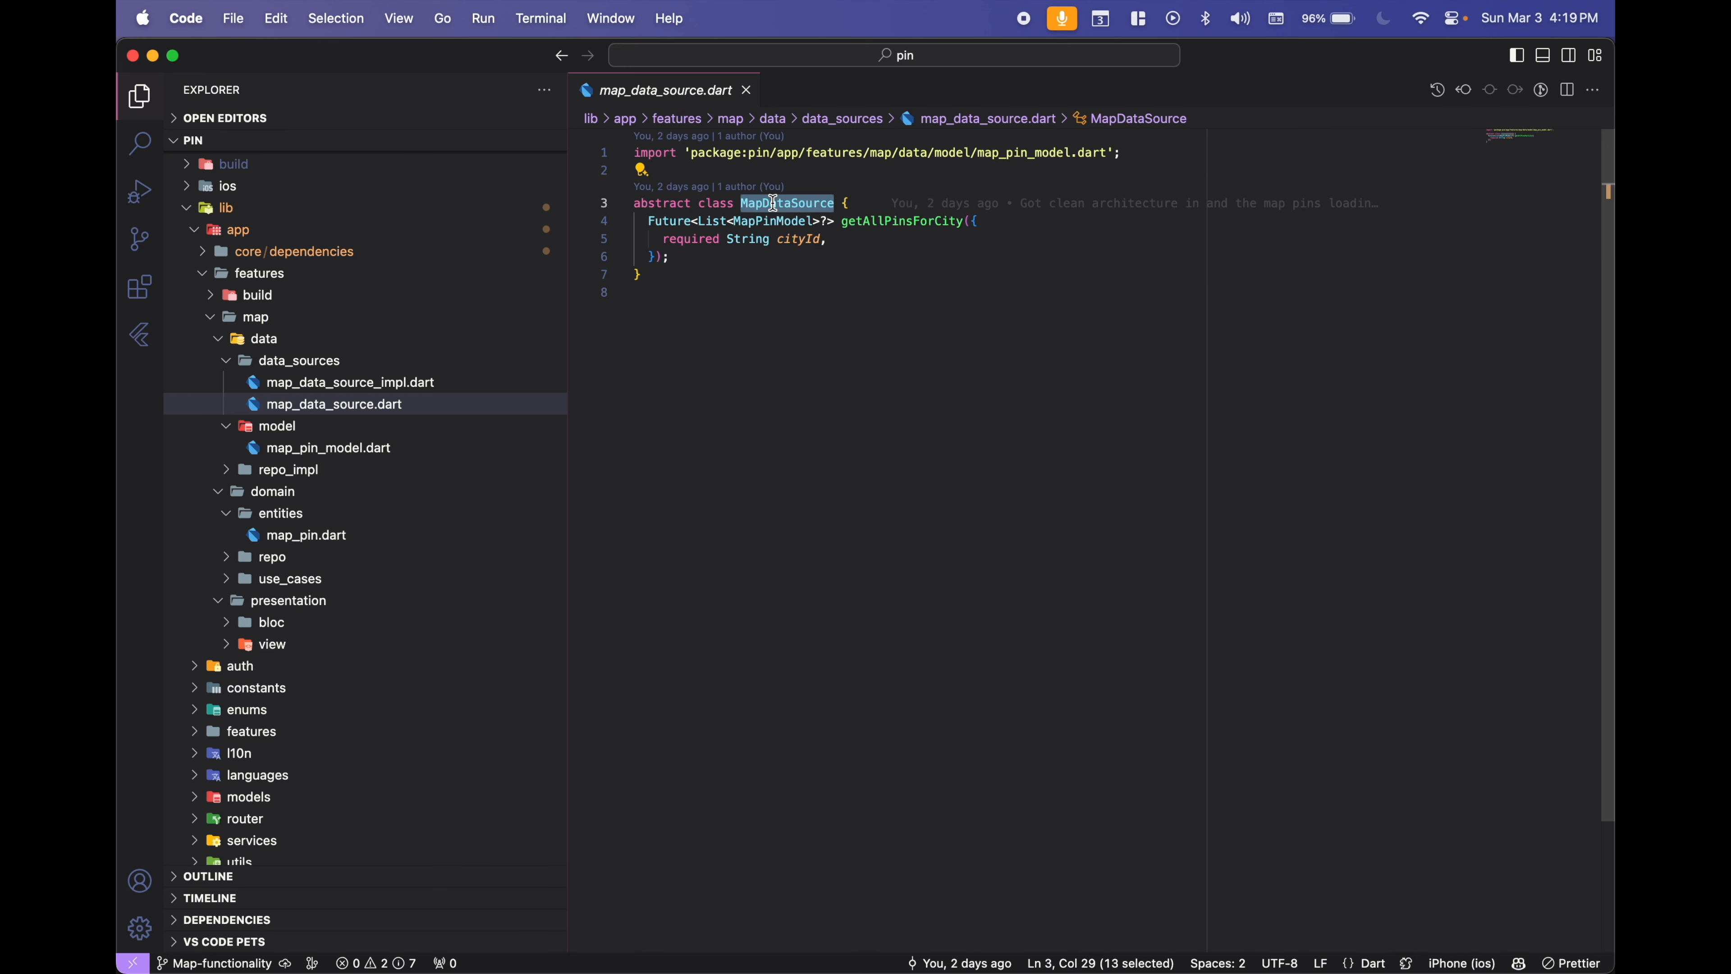
{"action": "double_click", "coordinate": [901, 221]}
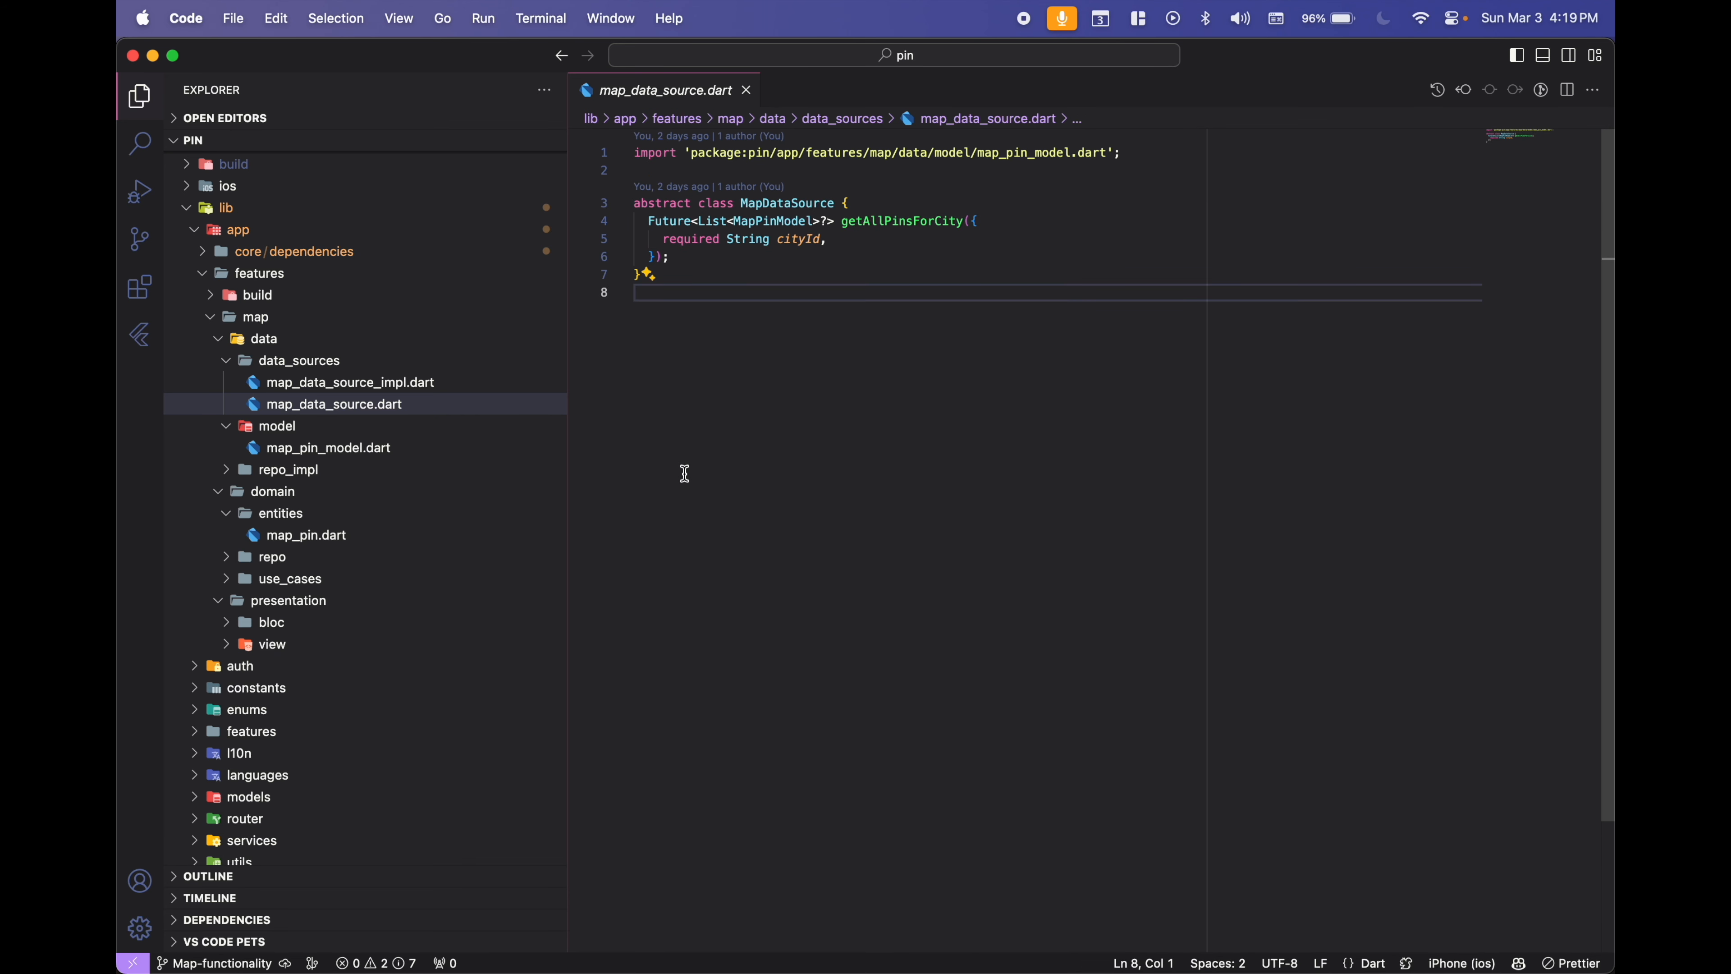
Compare map_data_source_impl.dart, the Firestore-backed implementation, against the abstract data source.
{"action": "left_click", "coordinate": [349, 383]}
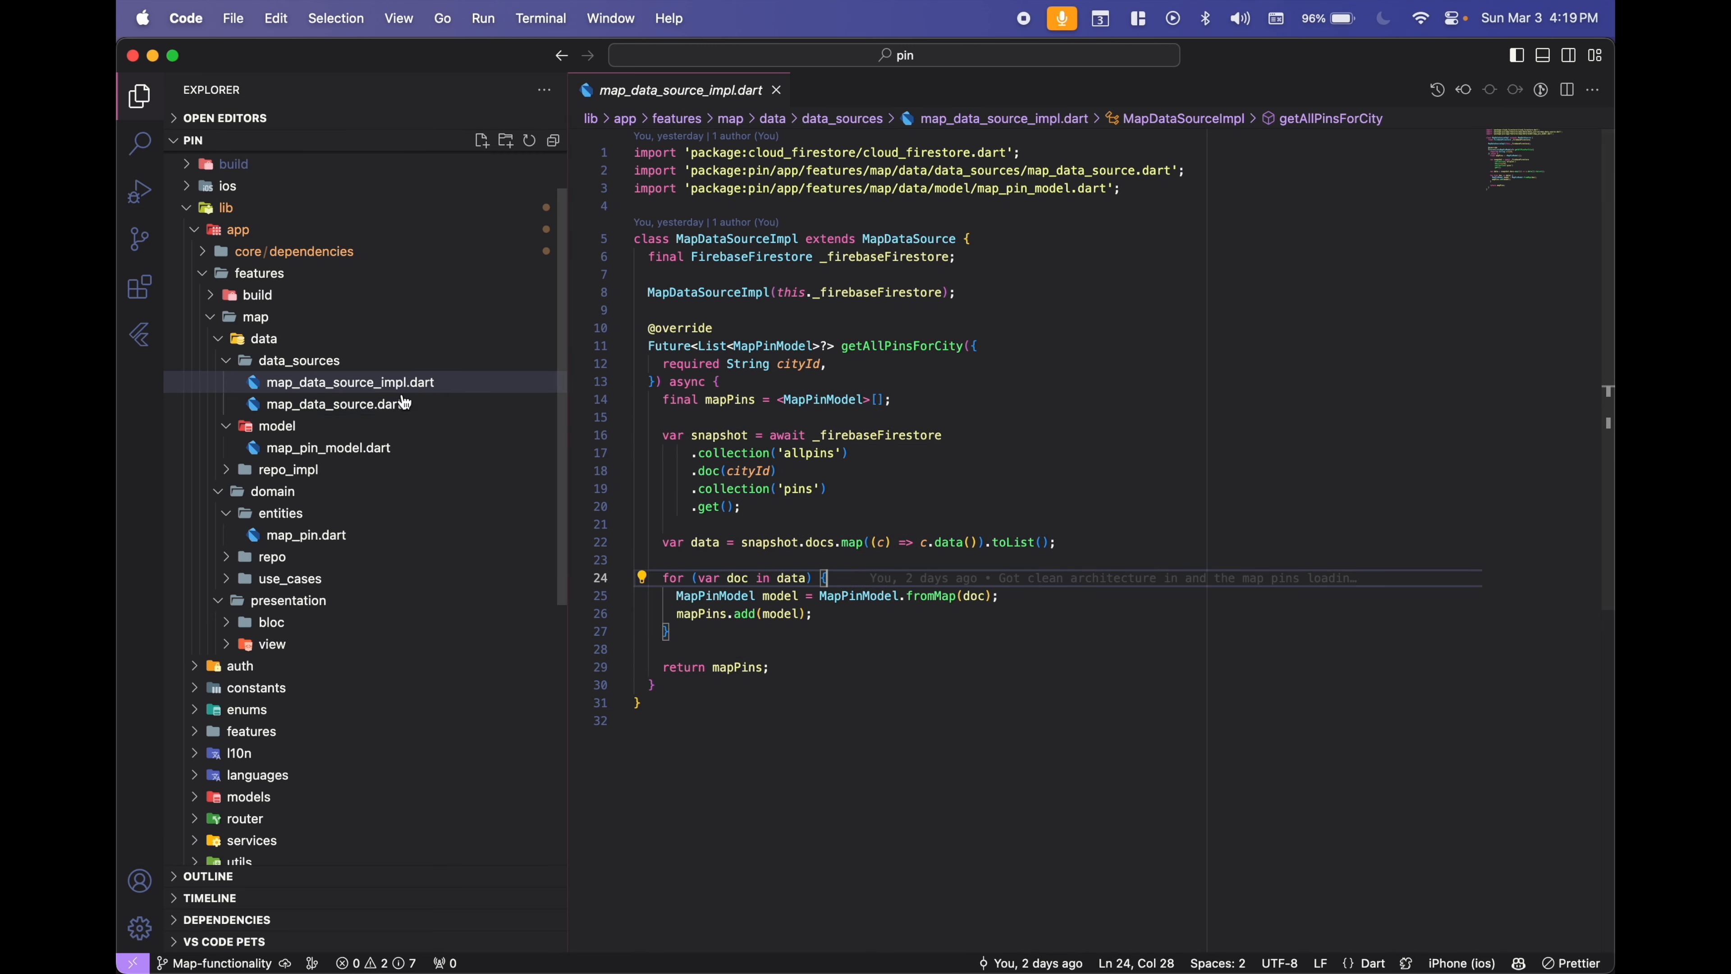
{"action": "left_click", "coordinate": [335, 404]}
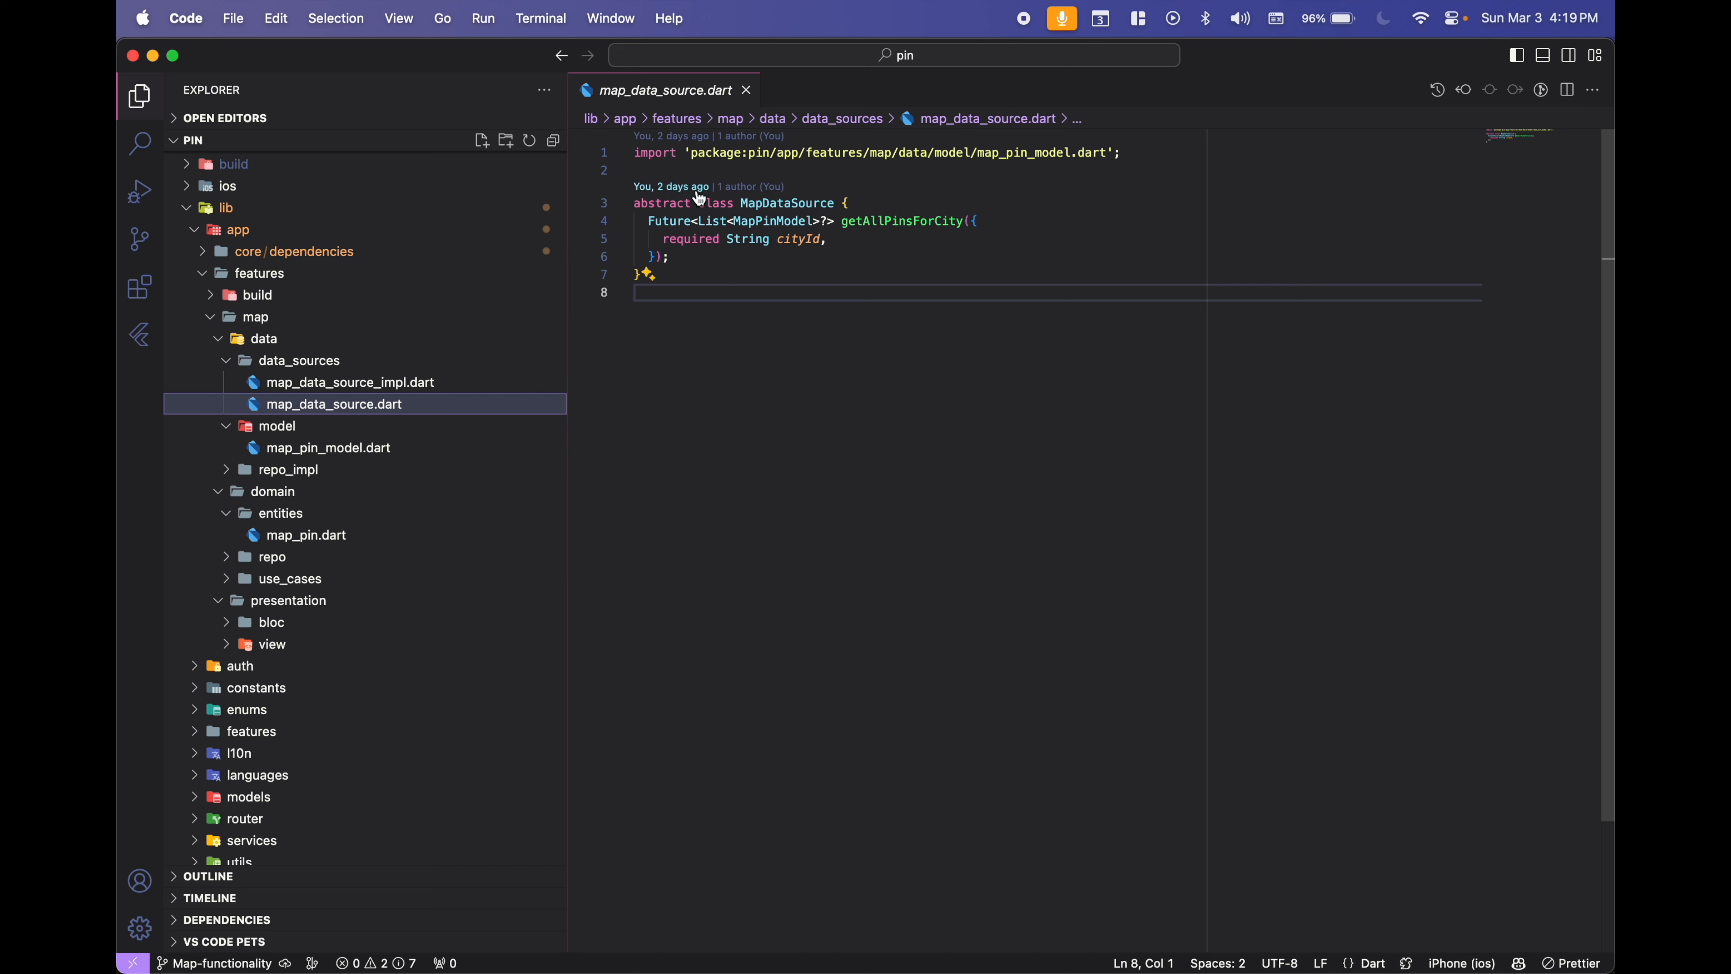
{"action": "mouse_move", "coordinate": [687, 215]}
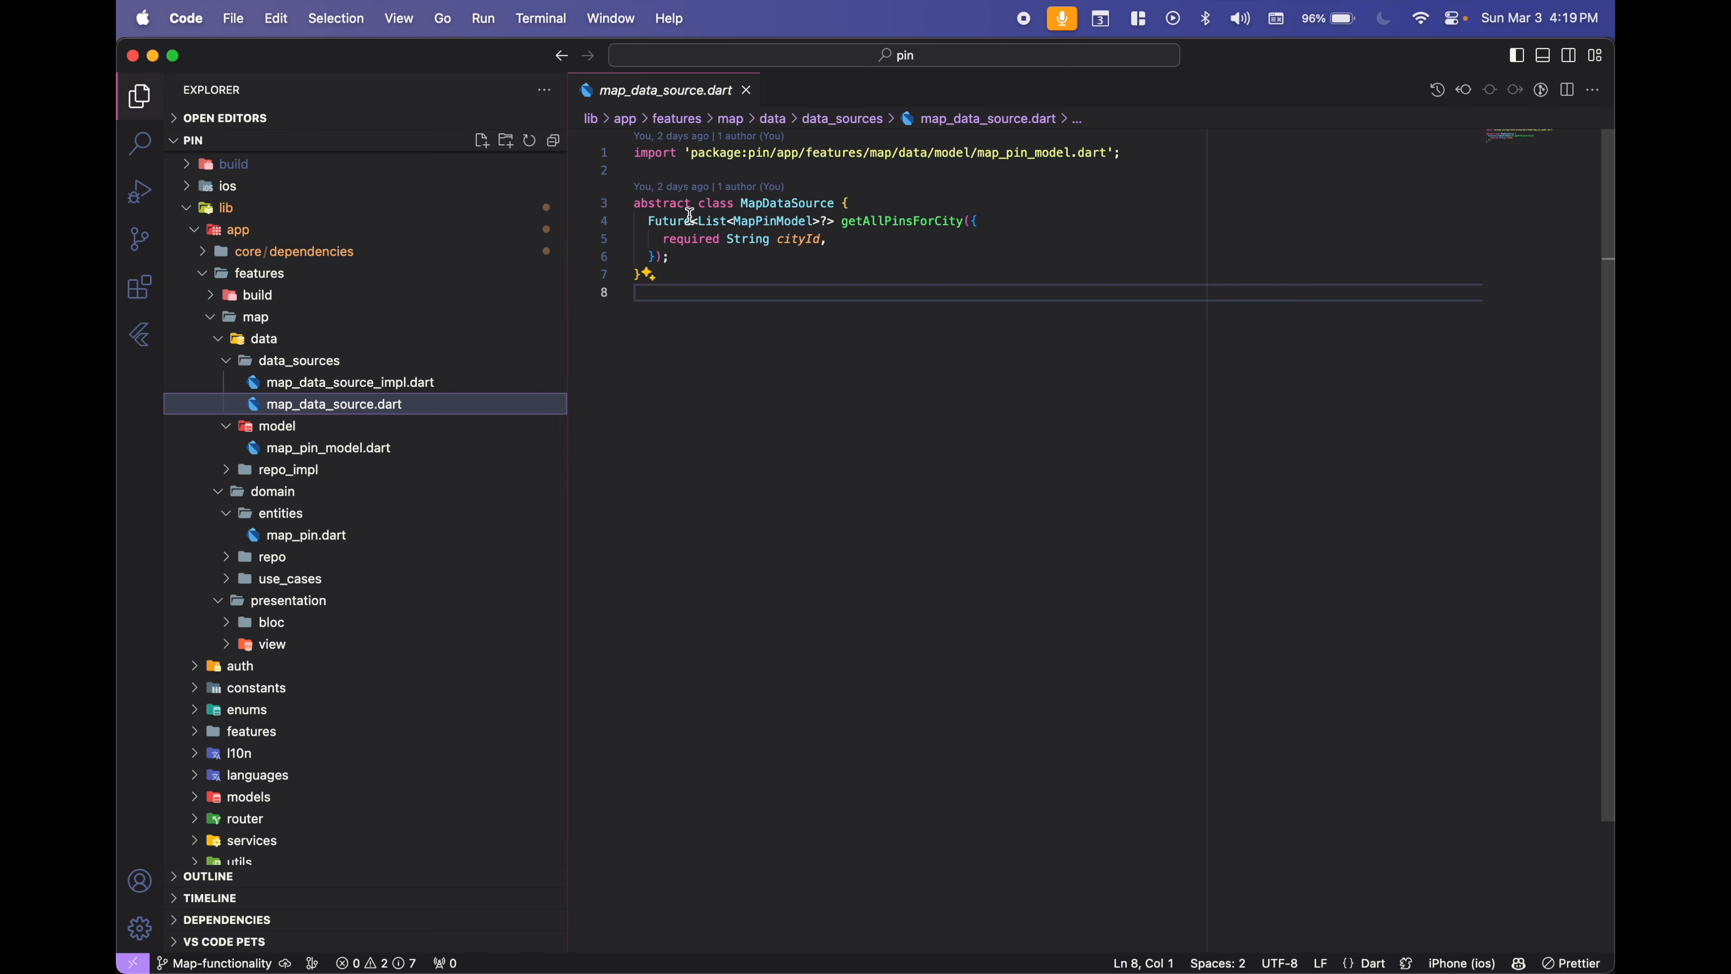
{"action": "left_click", "coordinate": [350, 383]}
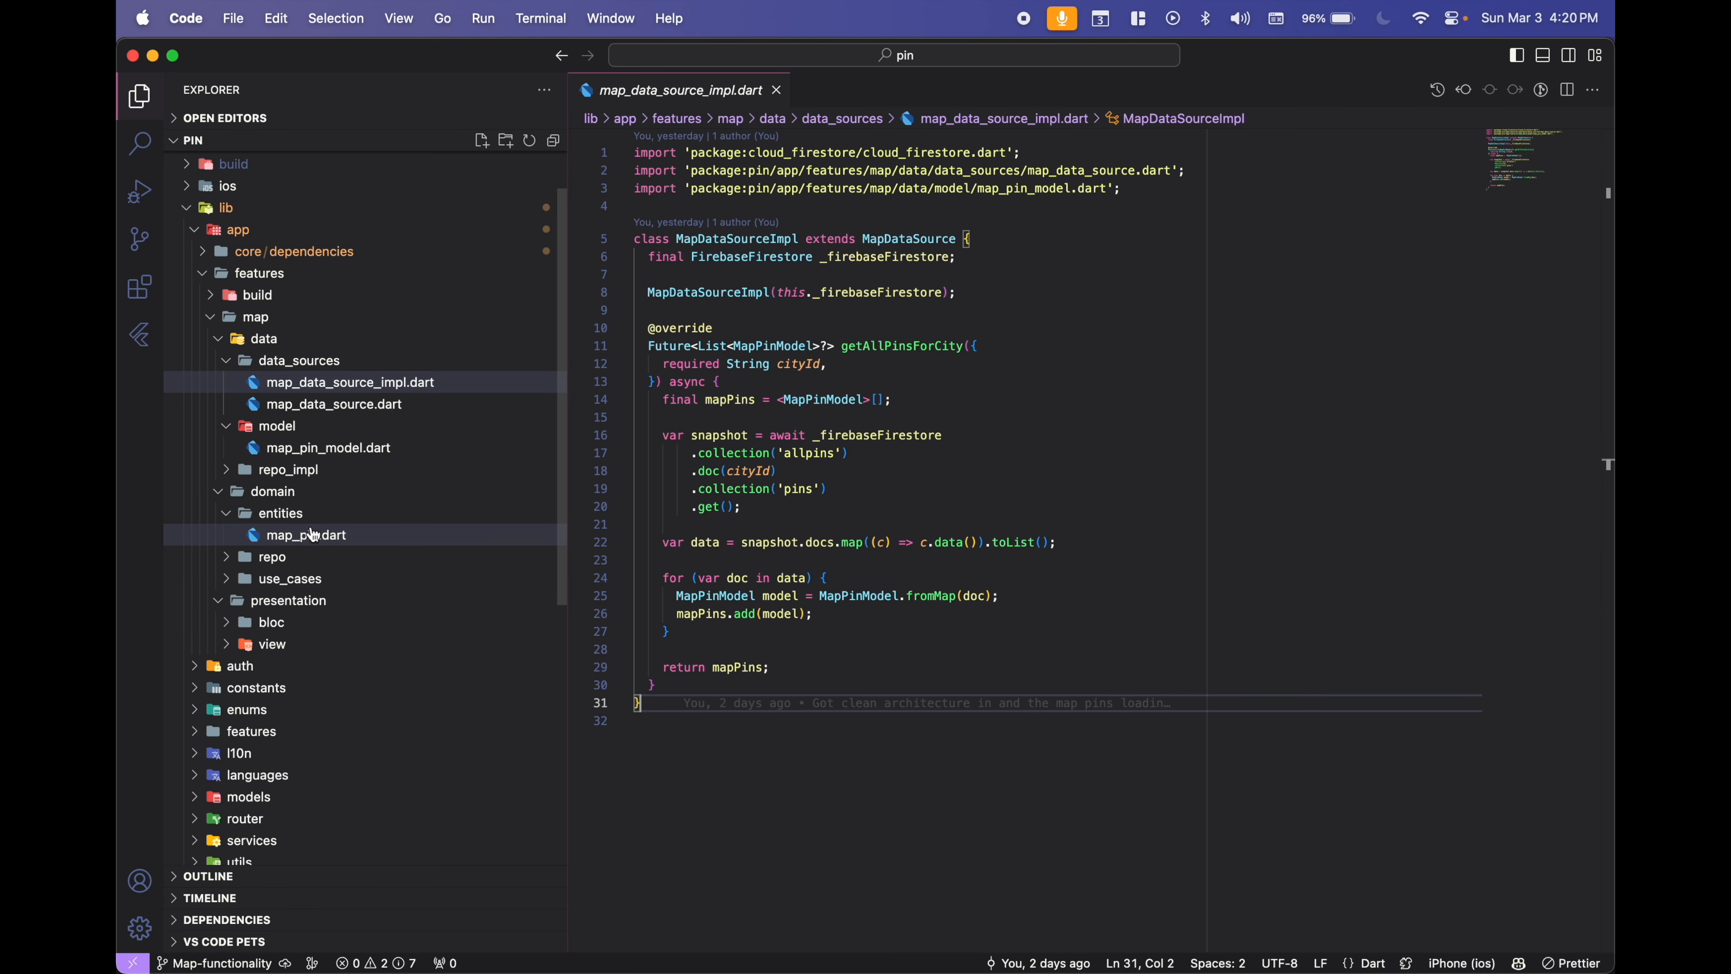
{"action": "left_click", "coordinate": [311, 577]}
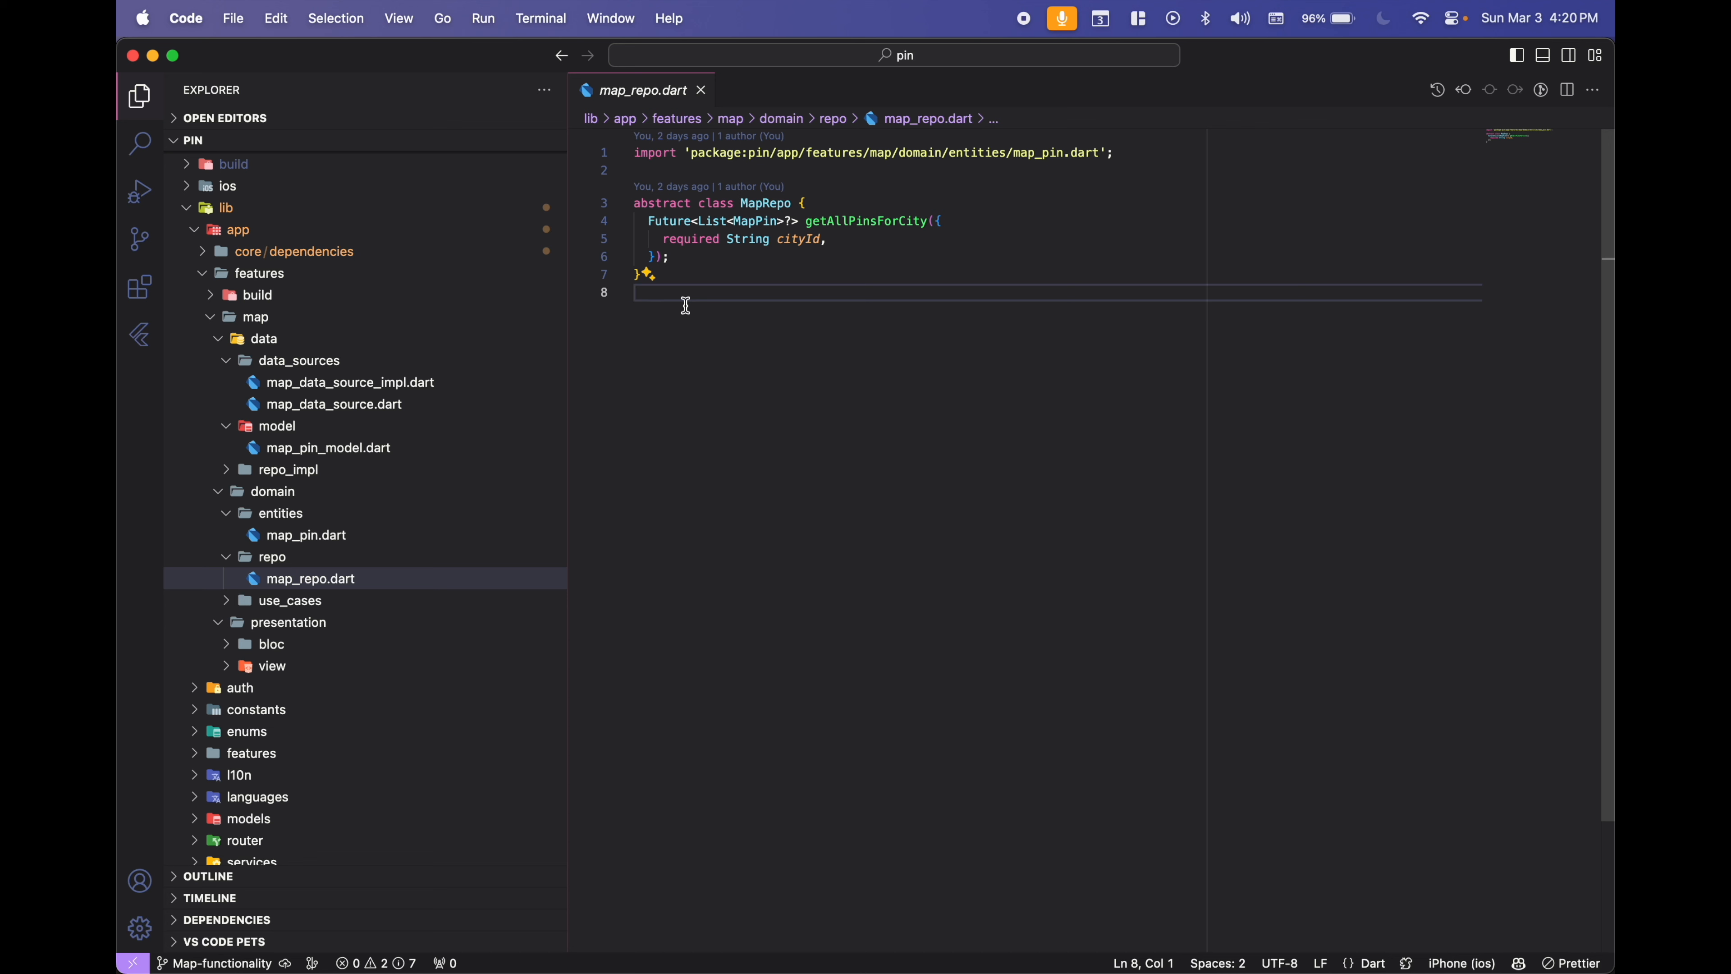
{"action": "double_click", "coordinate": [866, 221]}
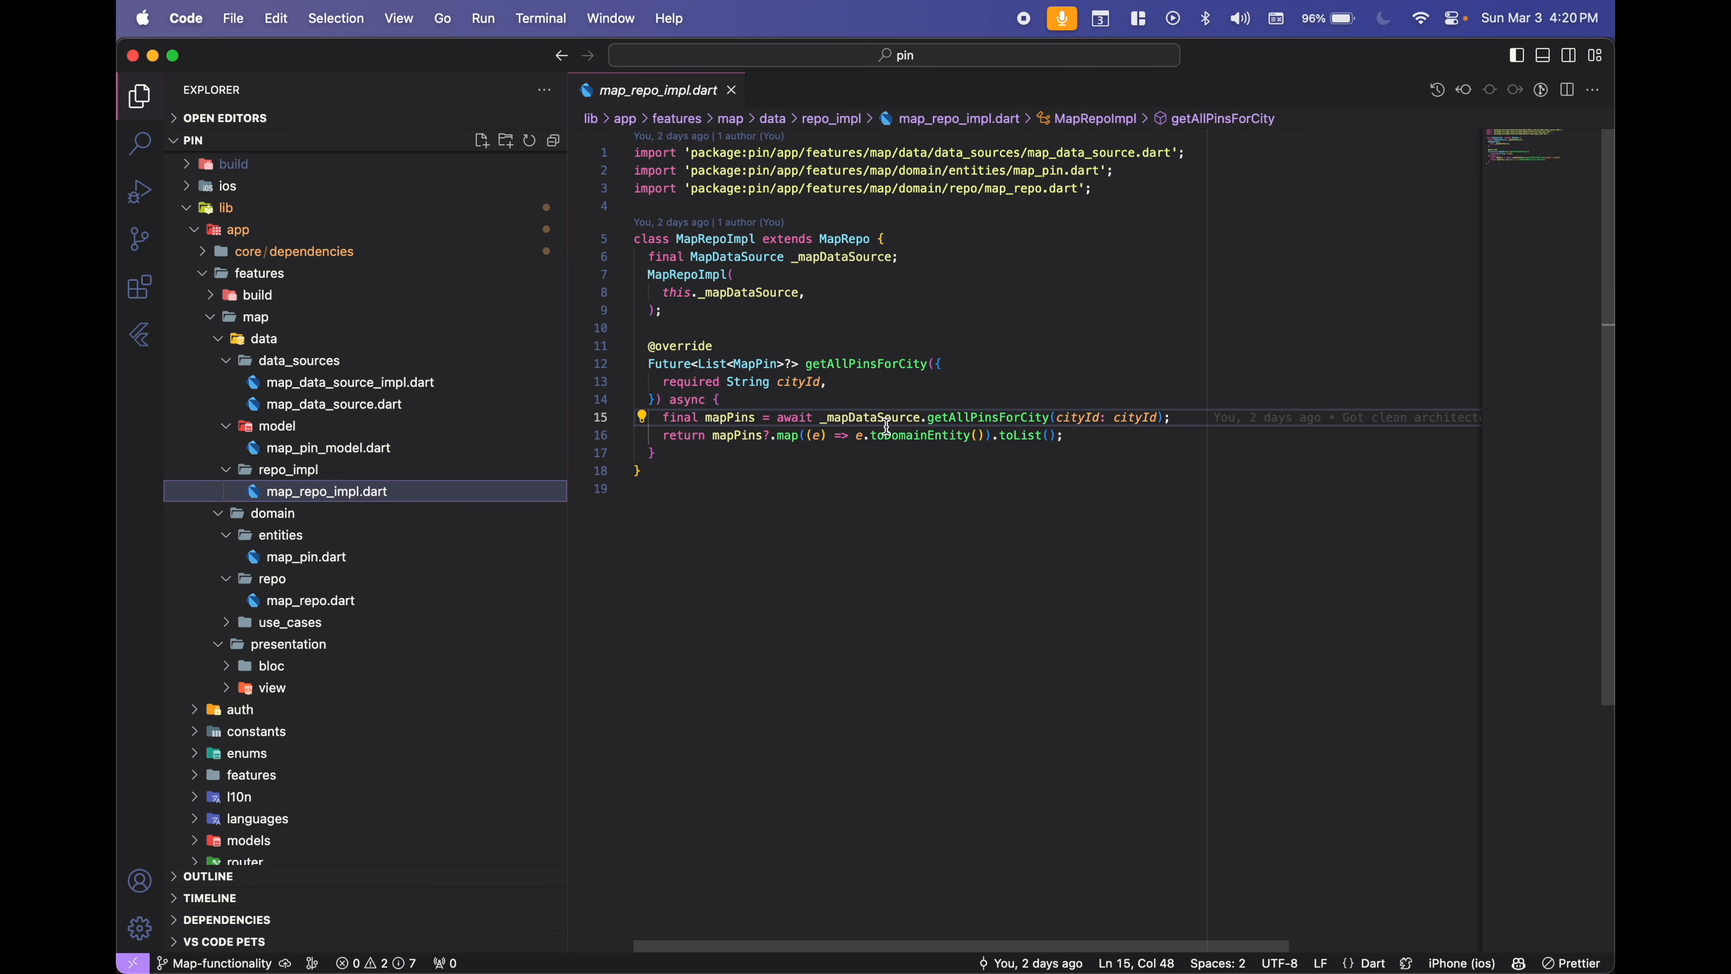
{"action": "mouse_move", "coordinate": [732, 417]}
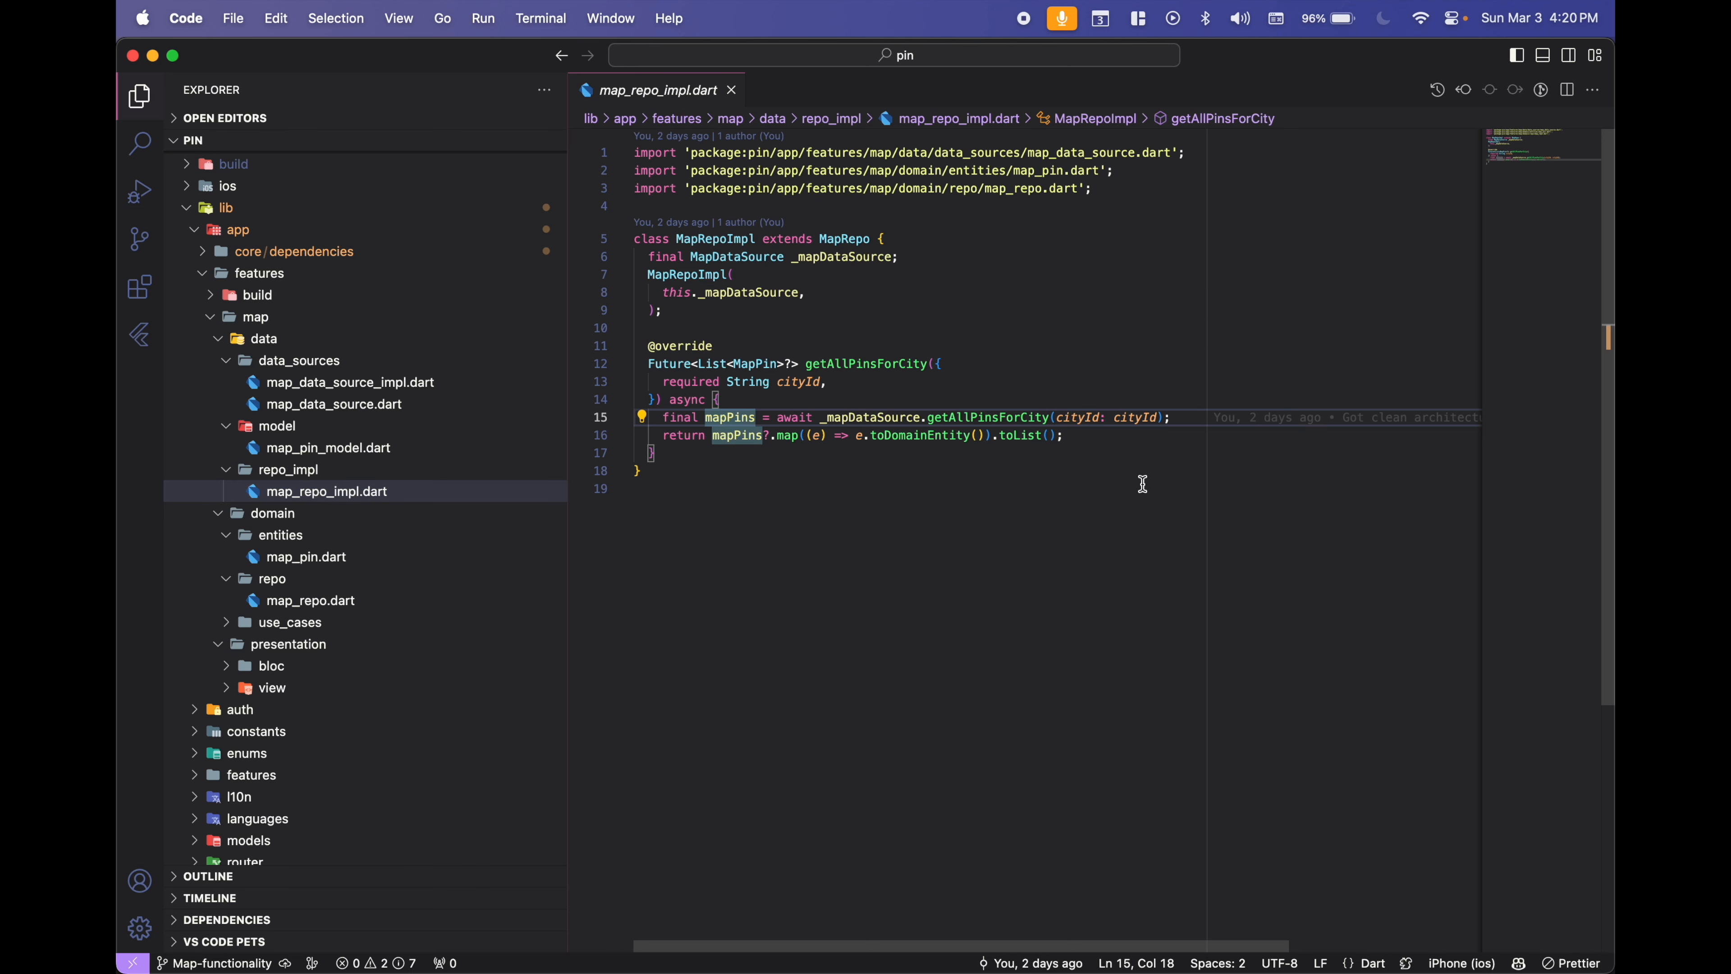
{"action": "double_click", "coordinate": [986, 418]}
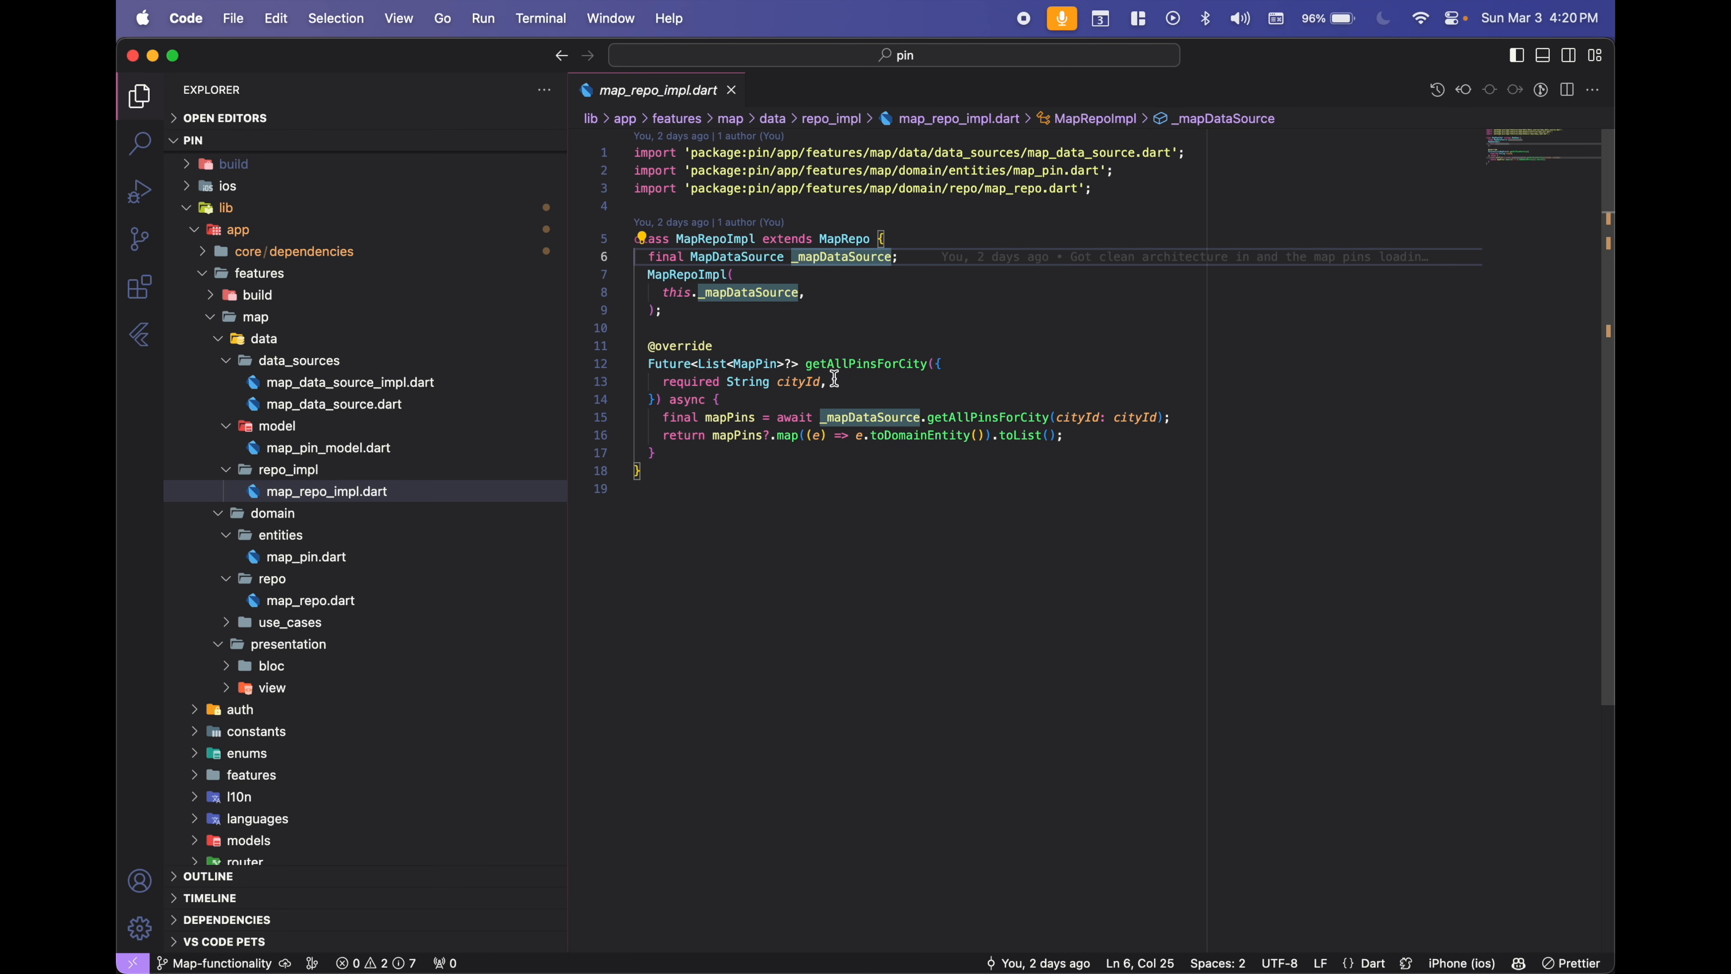
{"action": "scroll", "scroll_direction": "down", "scroll_amount": 3}
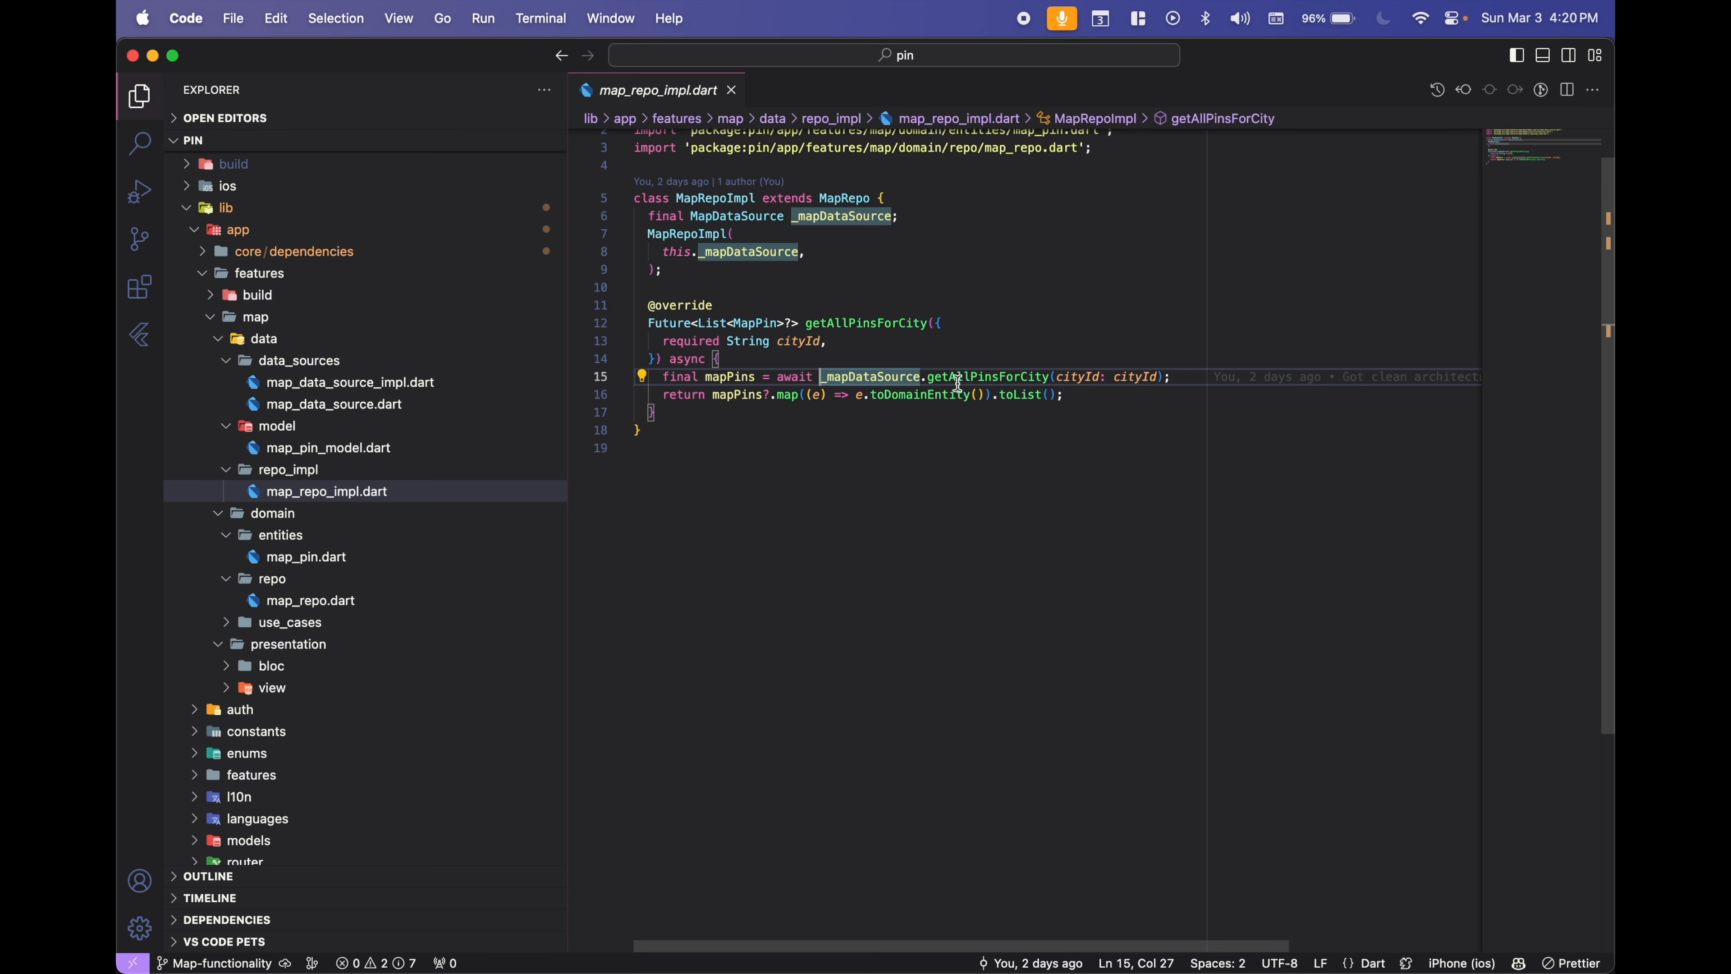
{"action": "double_click", "coordinate": [988, 376]}
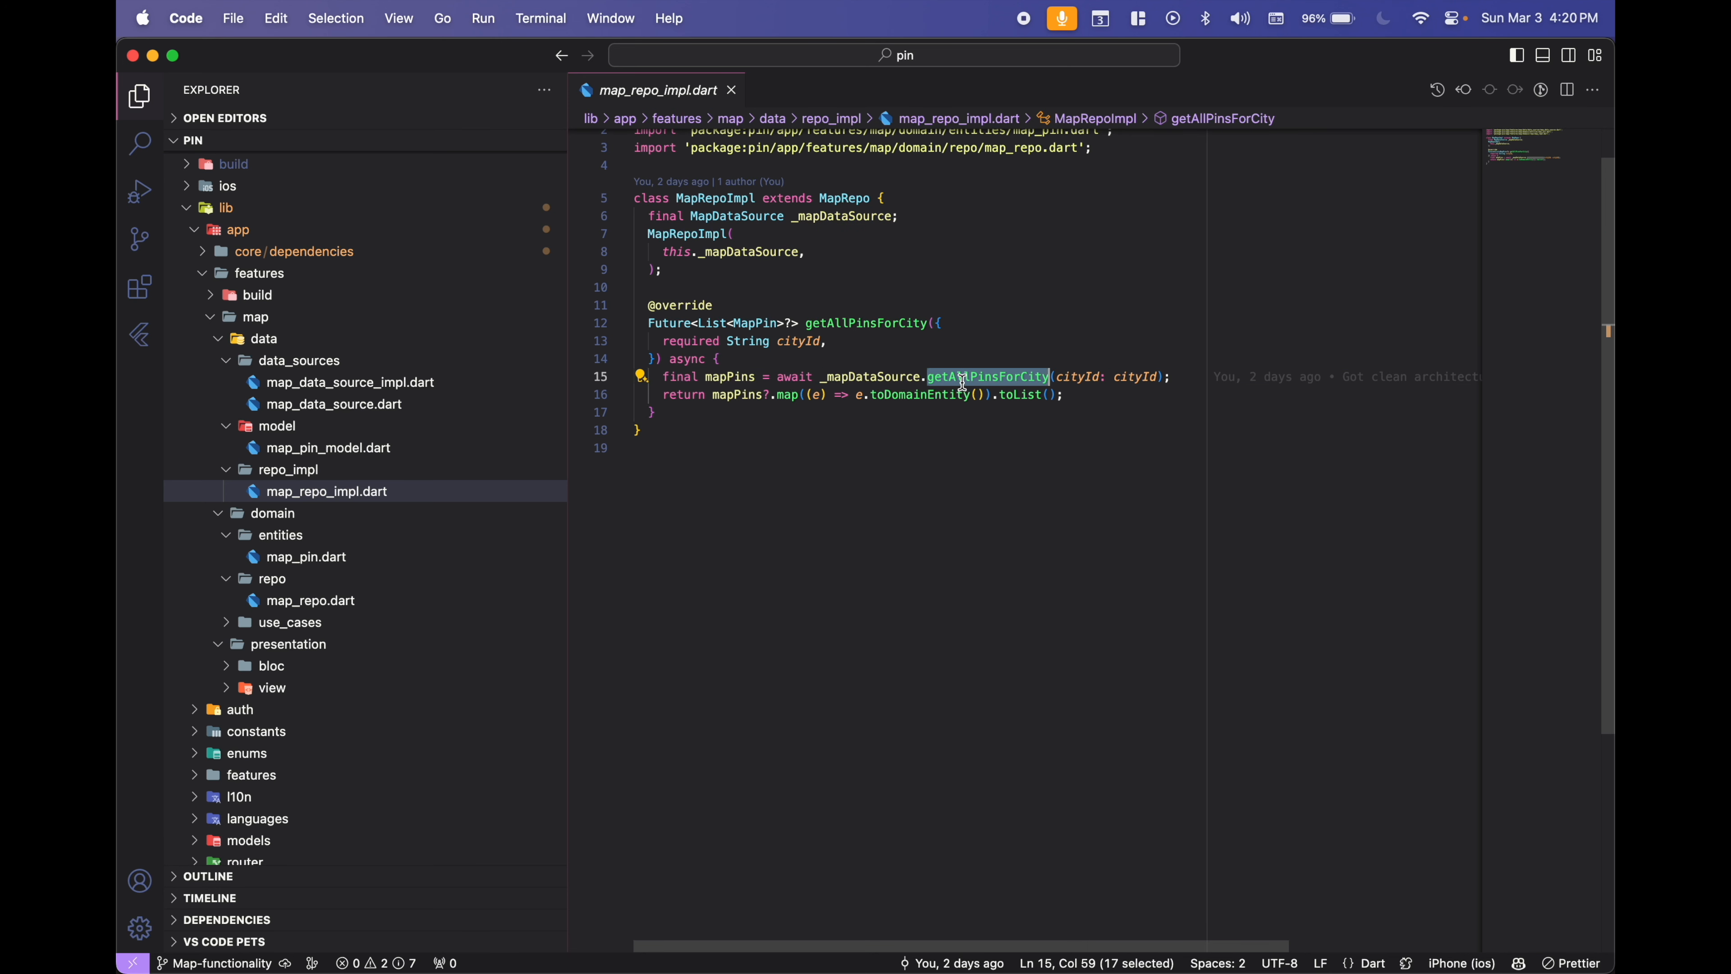
{"action": "left_click", "coordinate": [963, 375]}
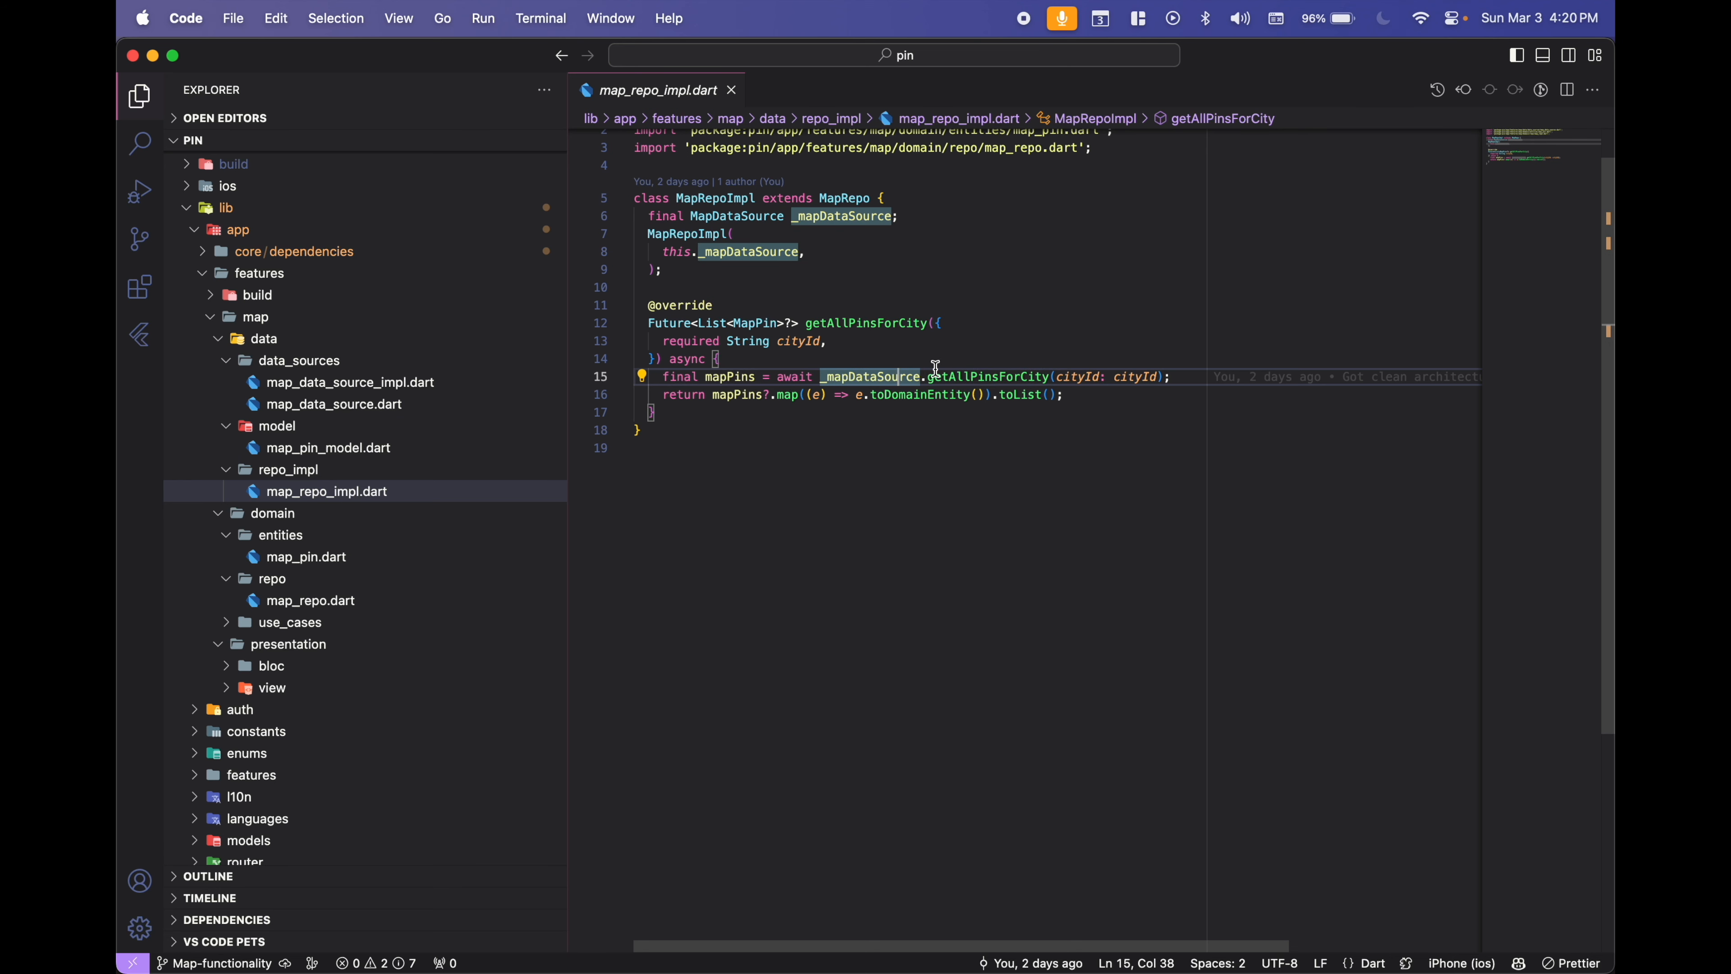
{"action": "double_click", "coordinate": [988, 375]}
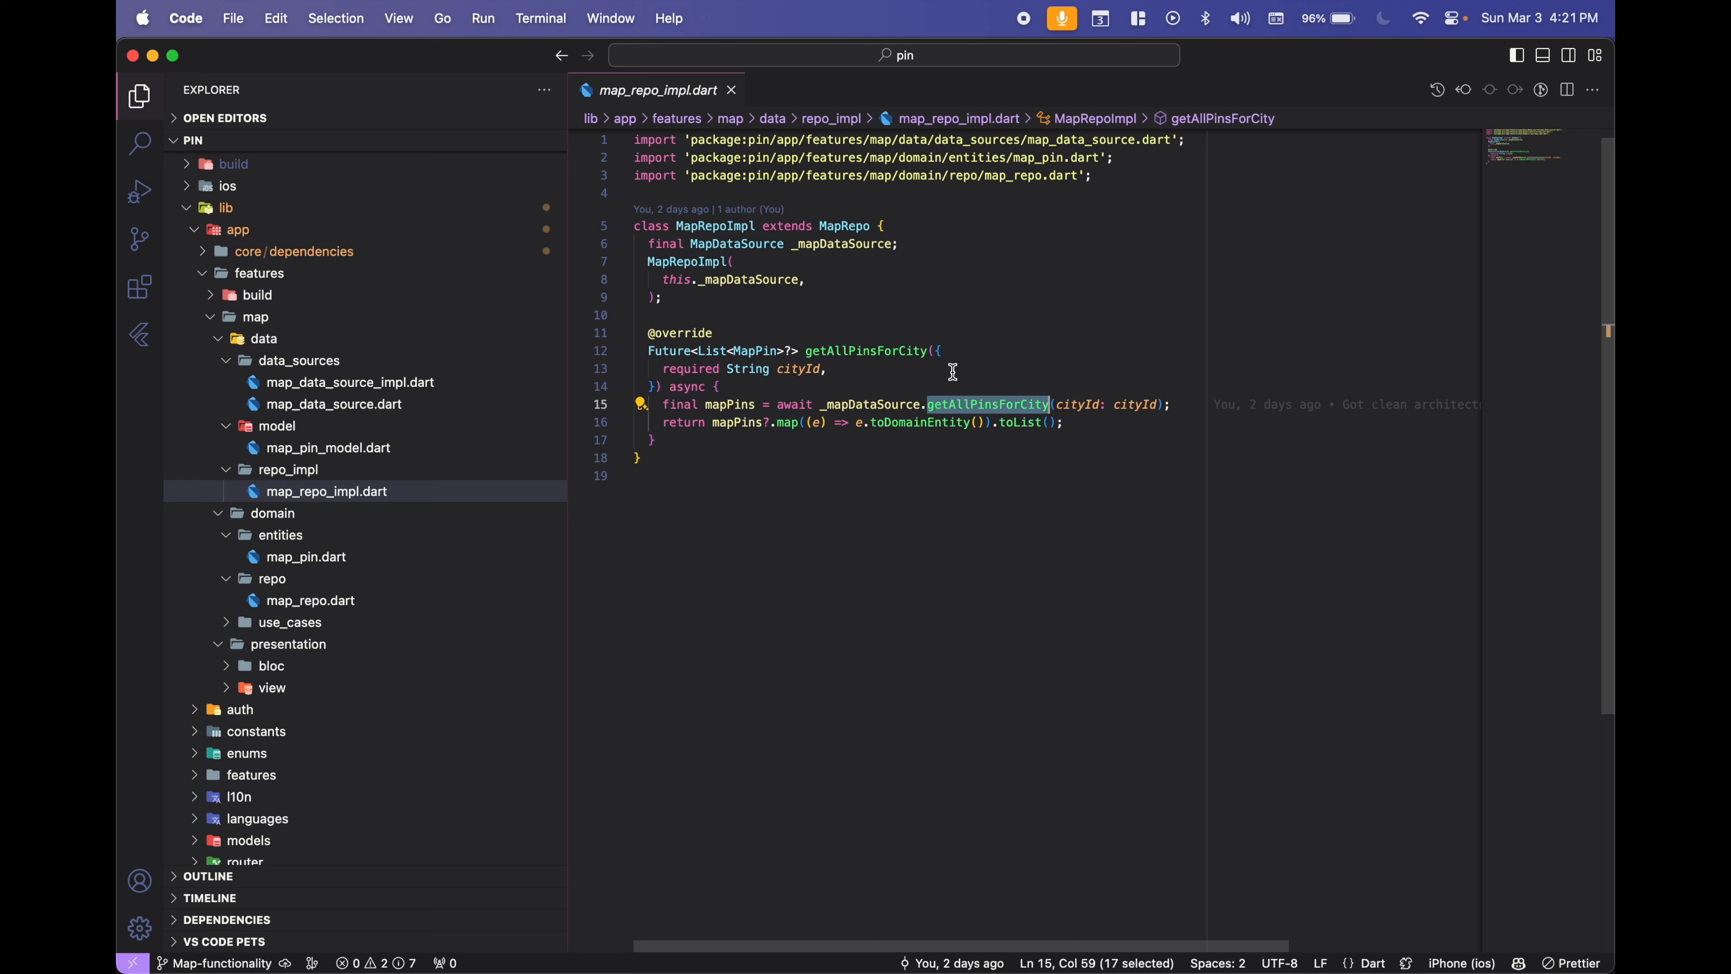
{"action": "mouse_move", "coordinate": [985, 404]}
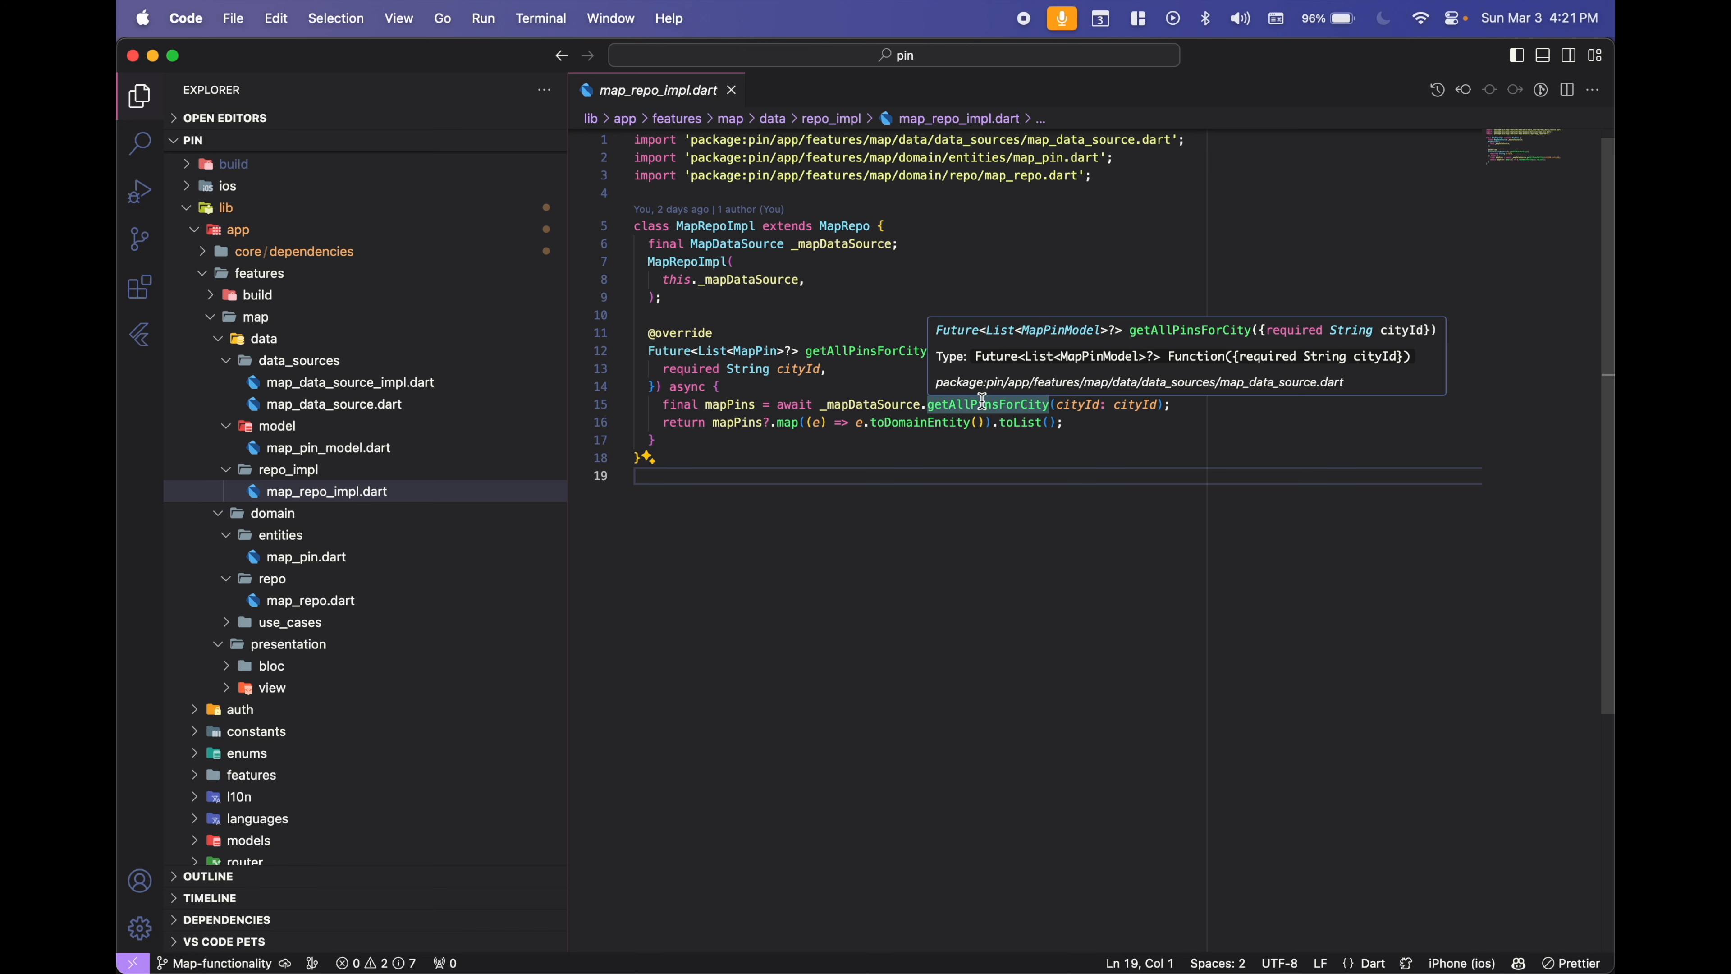
{"action": "left_click", "coordinate": [350, 380]}
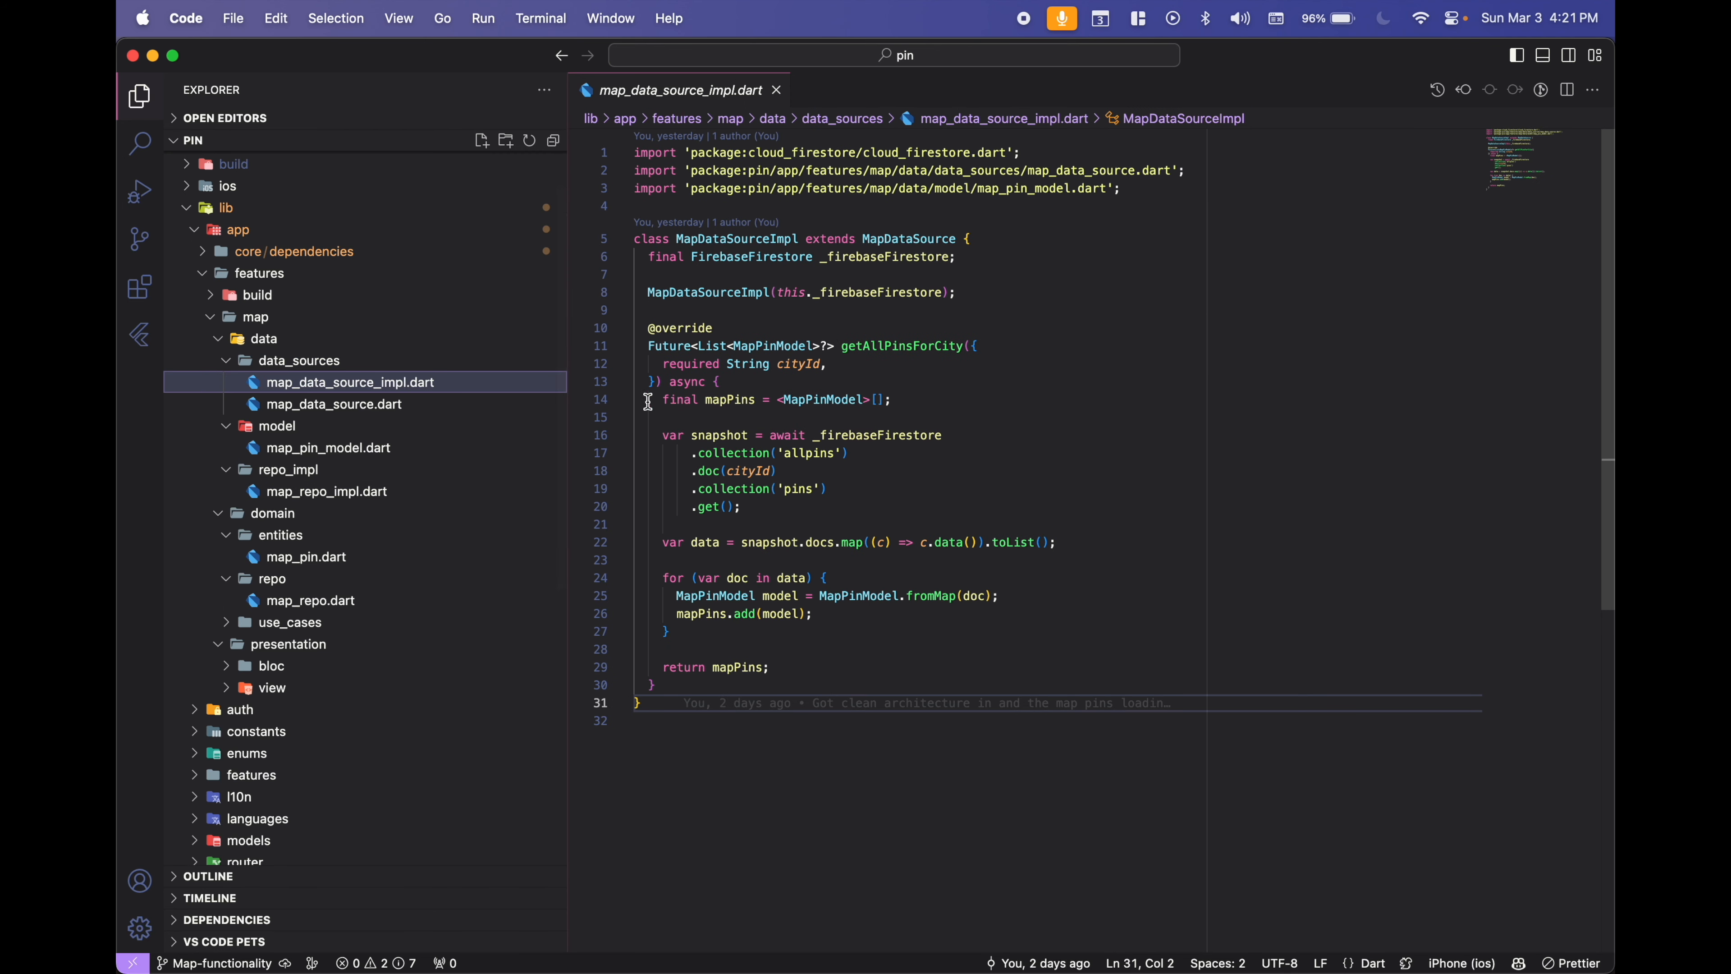
Open map_use_case.dart with GetAllMapPinsForCityUseCase calling getAllPinsForCity.
{"action": "left_click_drag", "start_coordinate": [647, 400], "coordinate": [740, 667]}
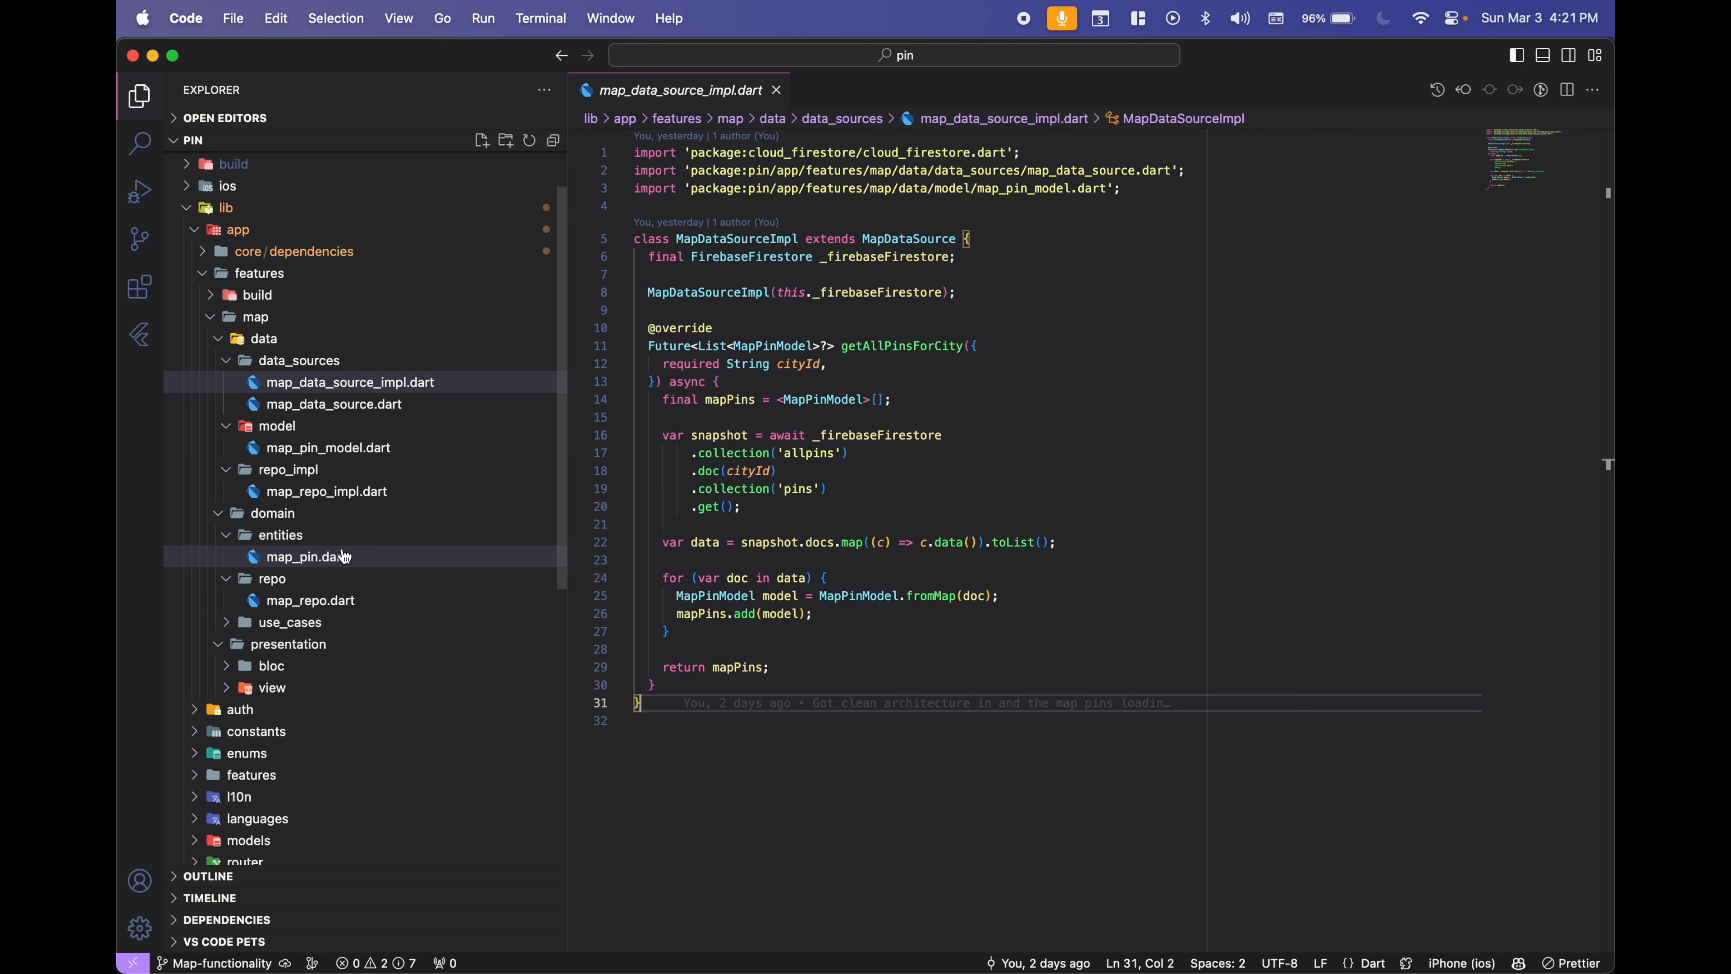
{"action": "left_click", "coordinate": [325, 644]}
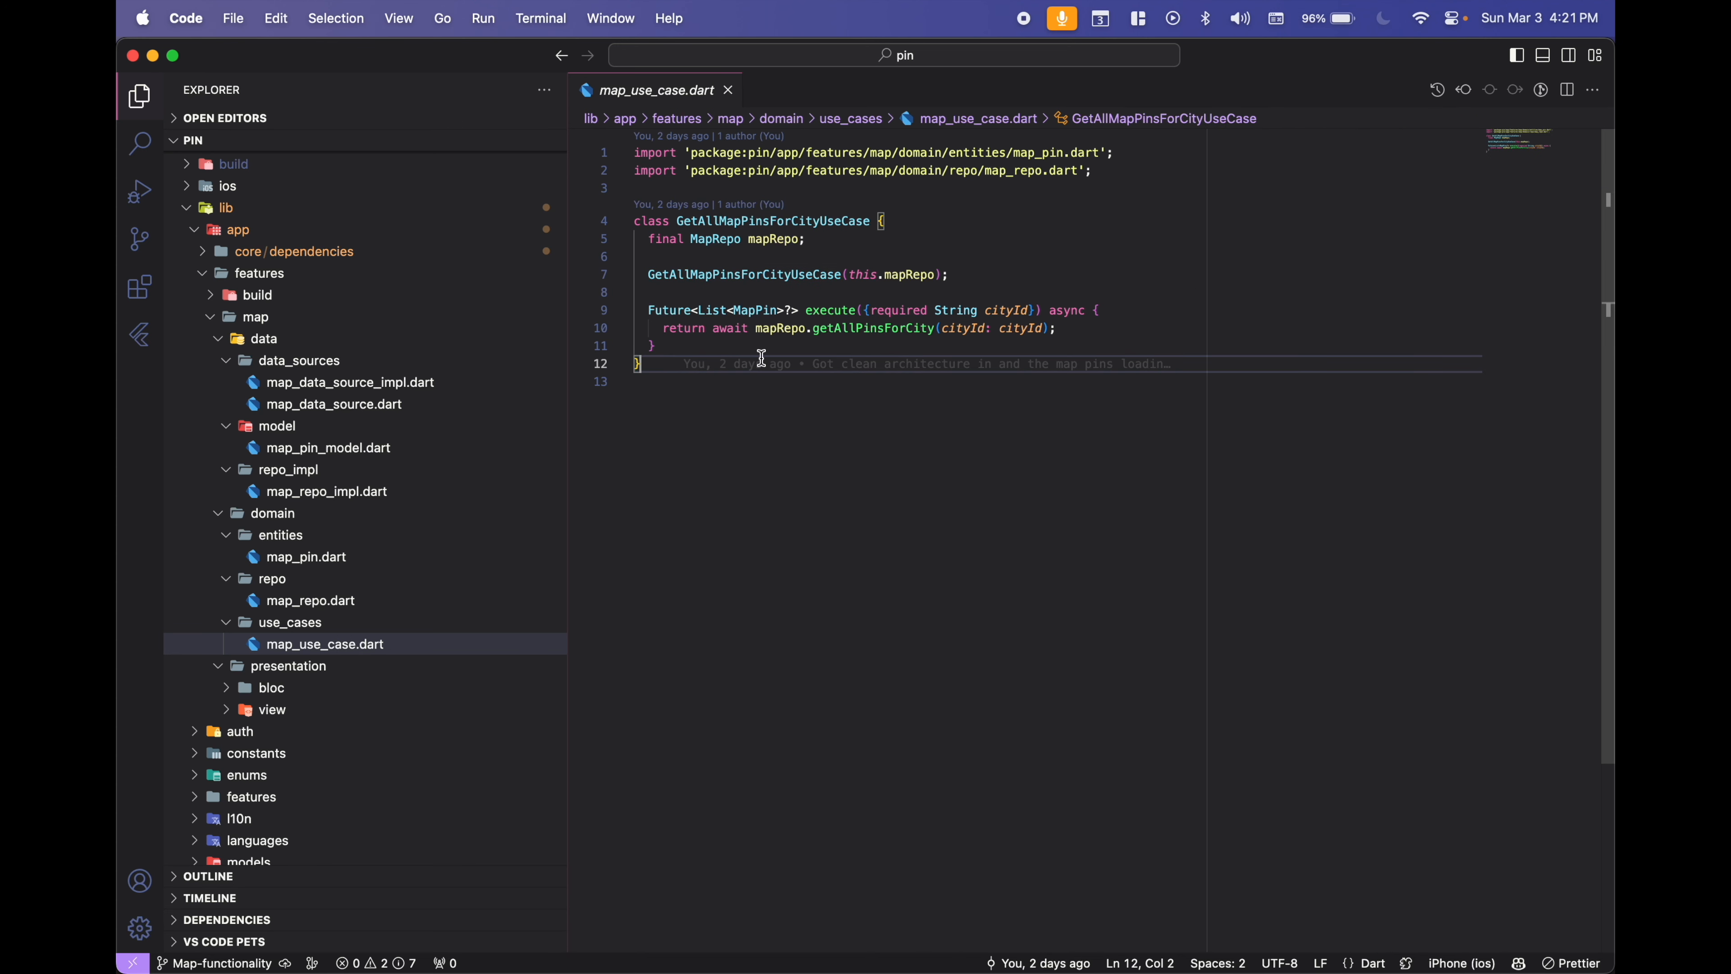
Open the presentation layer's map_bloc.dart showing MapScreenBloc.
{"action": "left_click", "coordinate": [289, 664]}
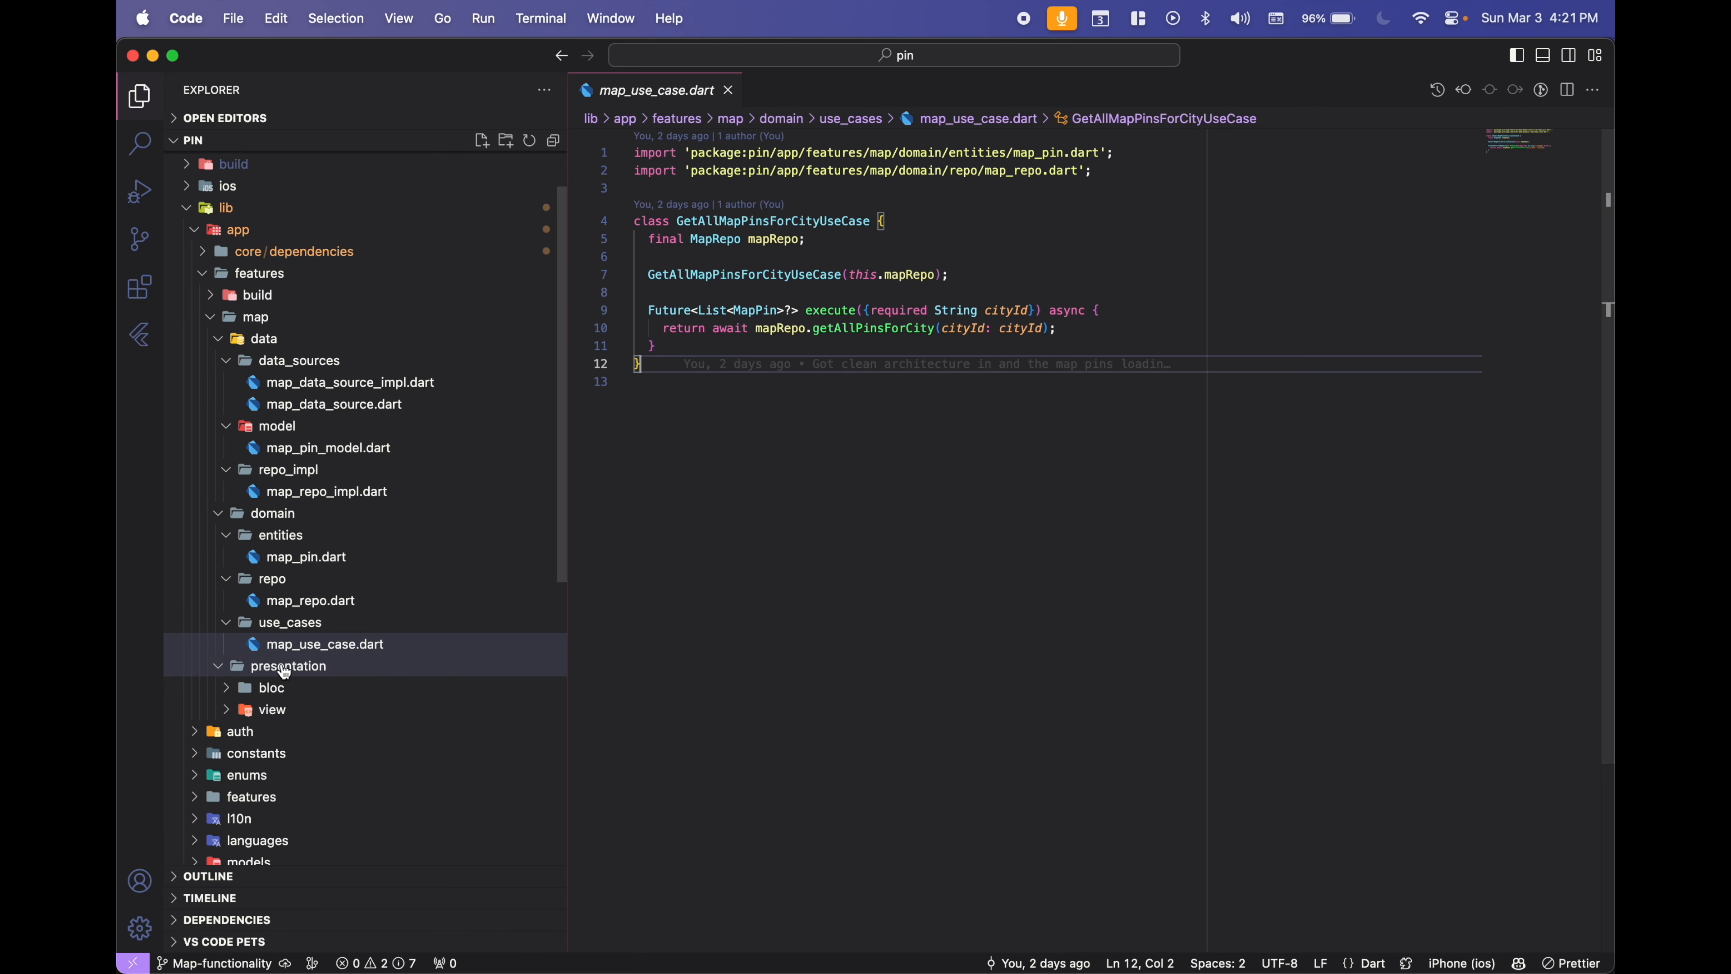
{"action": "left_click", "coordinate": [309, 709]}
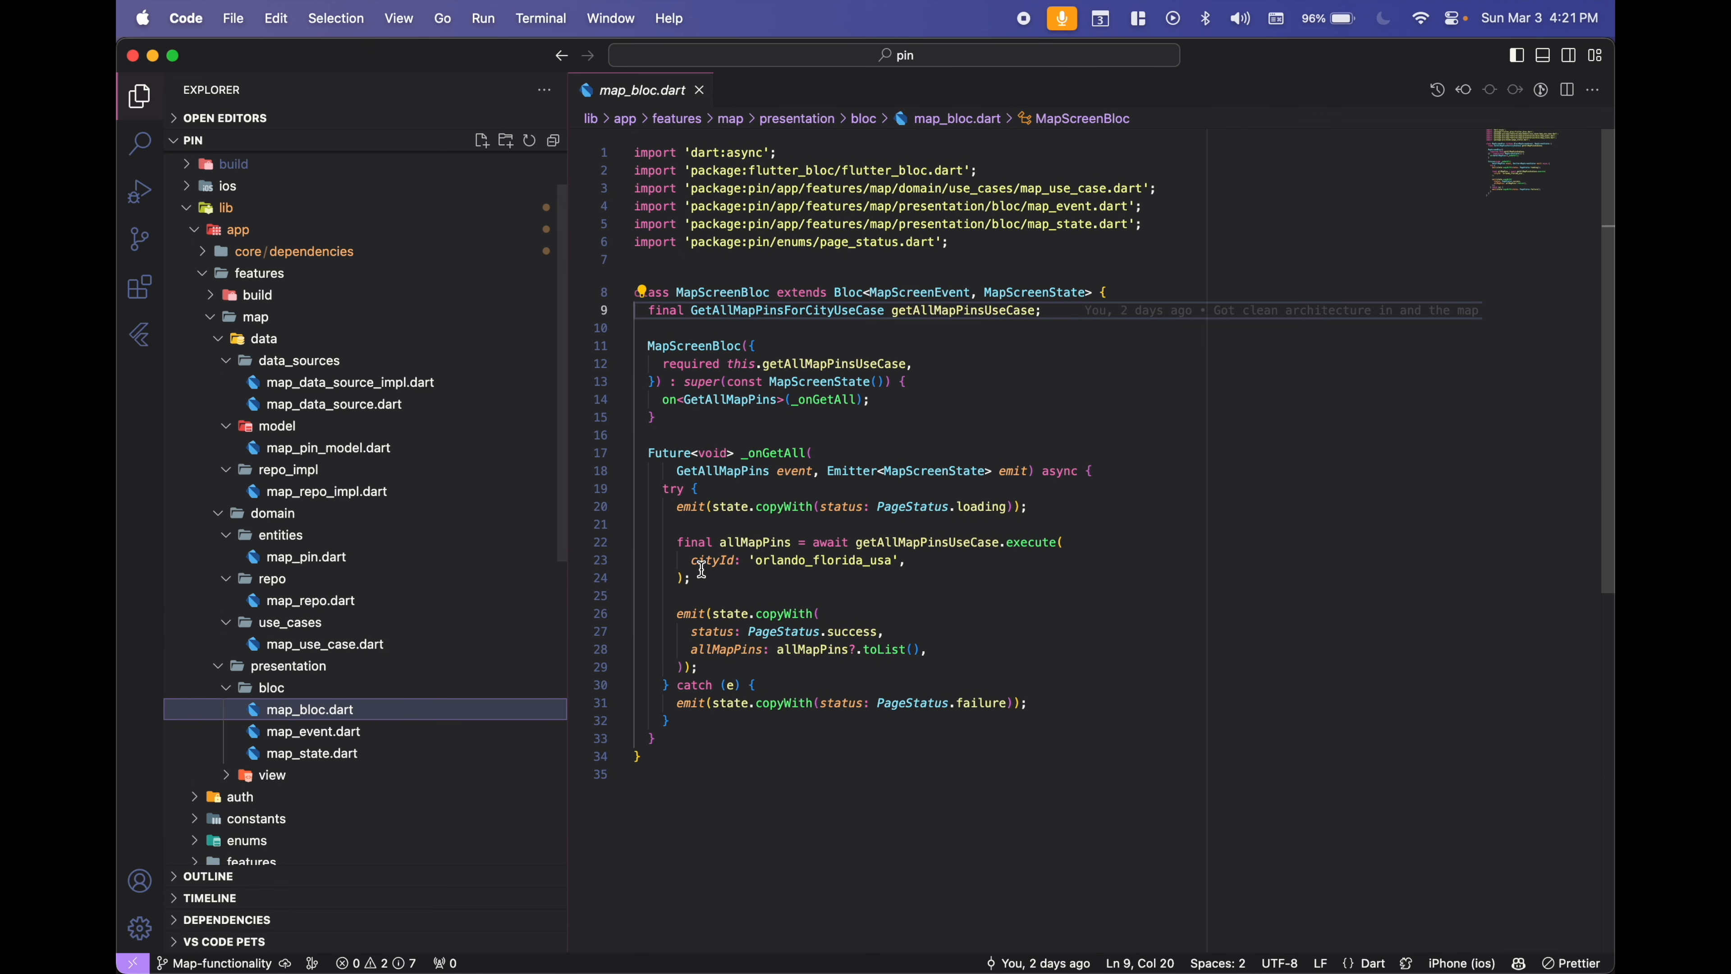
Trace the bloc's use case through map_use_case.dart to MapRepo's getAllPinsForCity declaration.
{"action": "left_click_drag", "start_coordinate": [678, 541], "coordinate": [690, 577]}
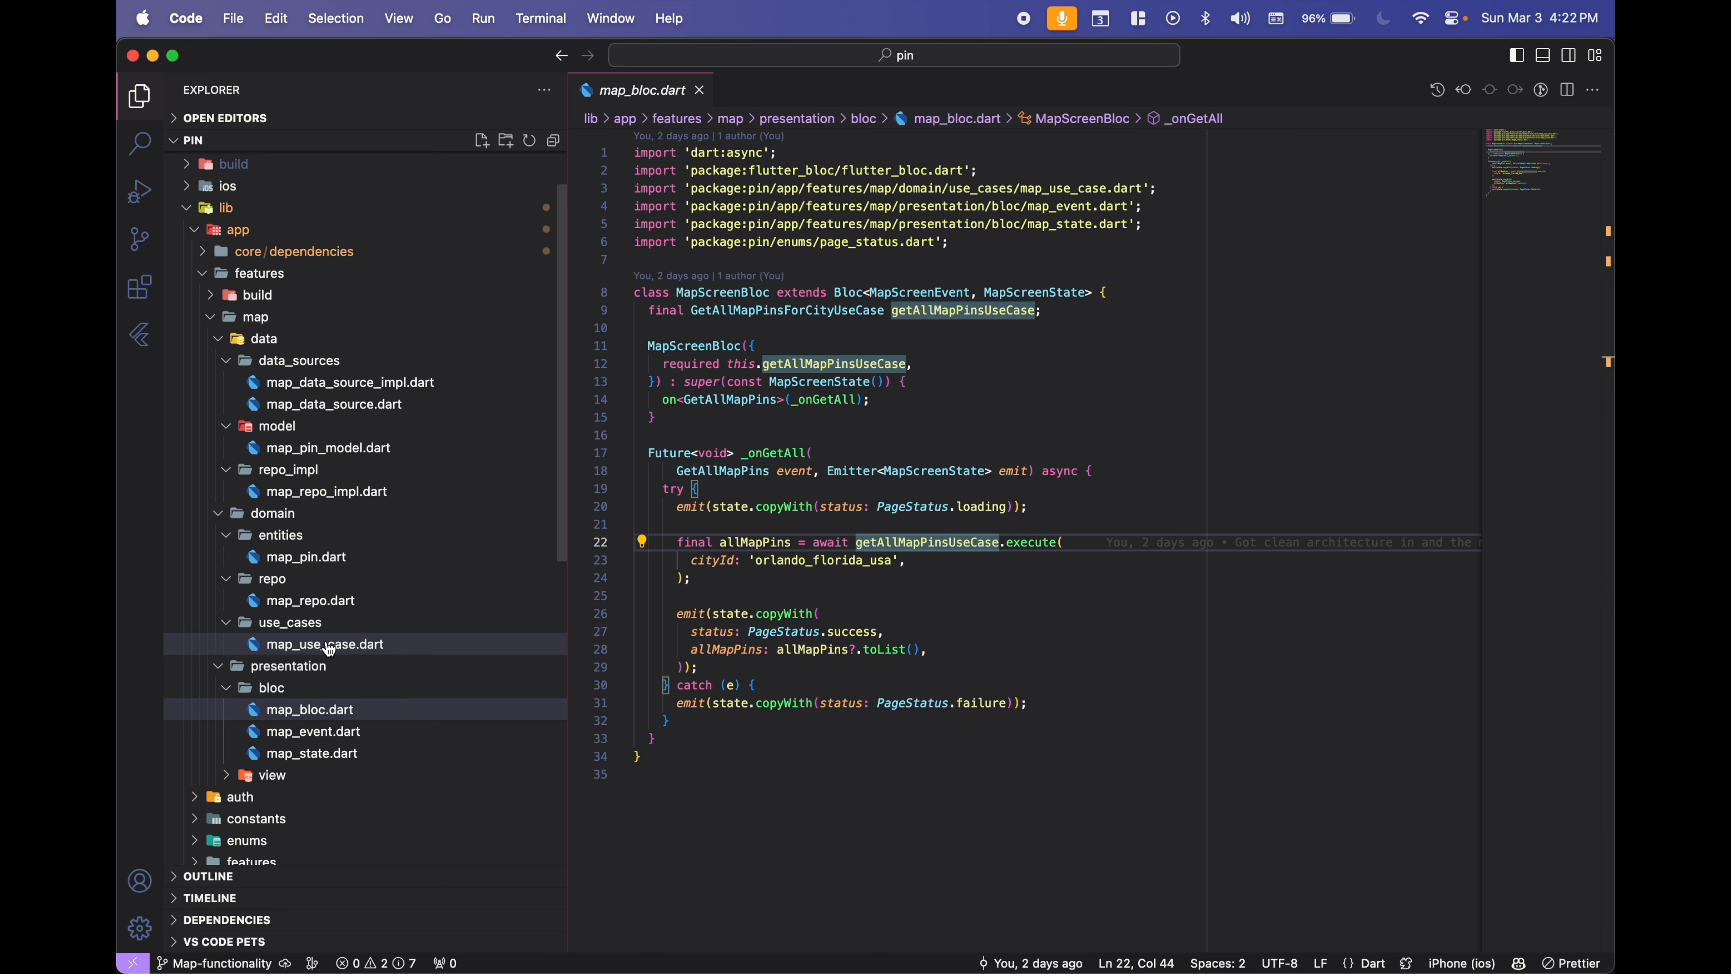
{"action": "left_click", "coordinate": [324, 643]}
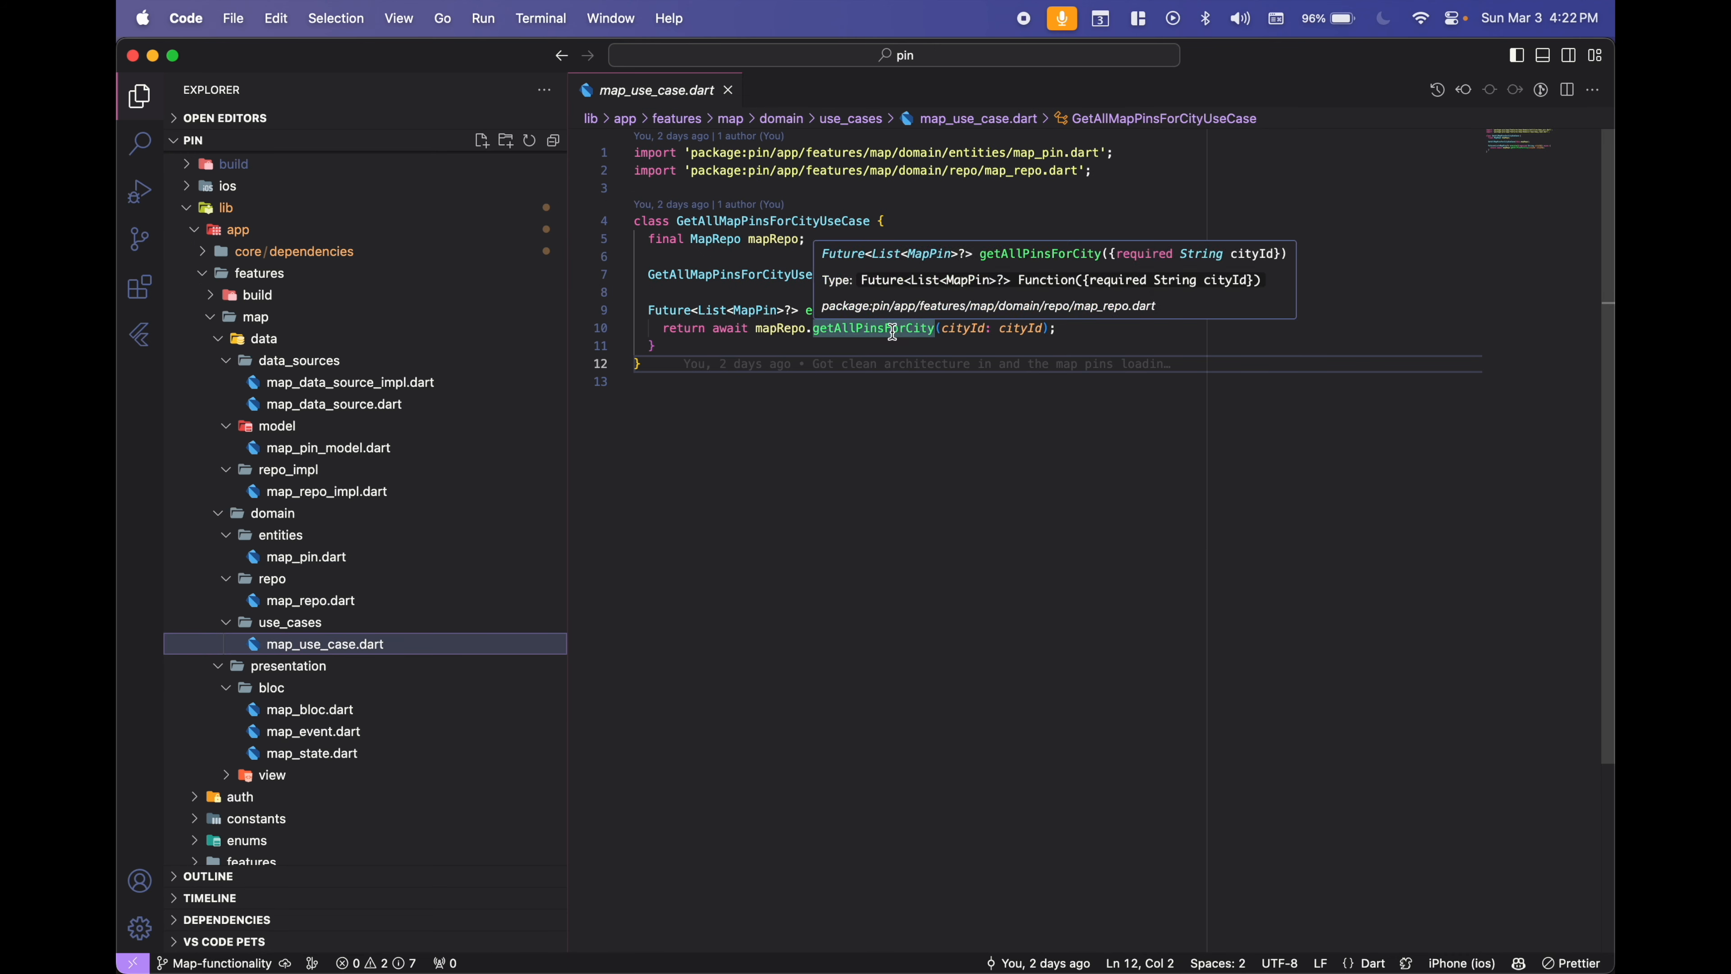
{"action": "left_click", "coordinate": [872, 328]}
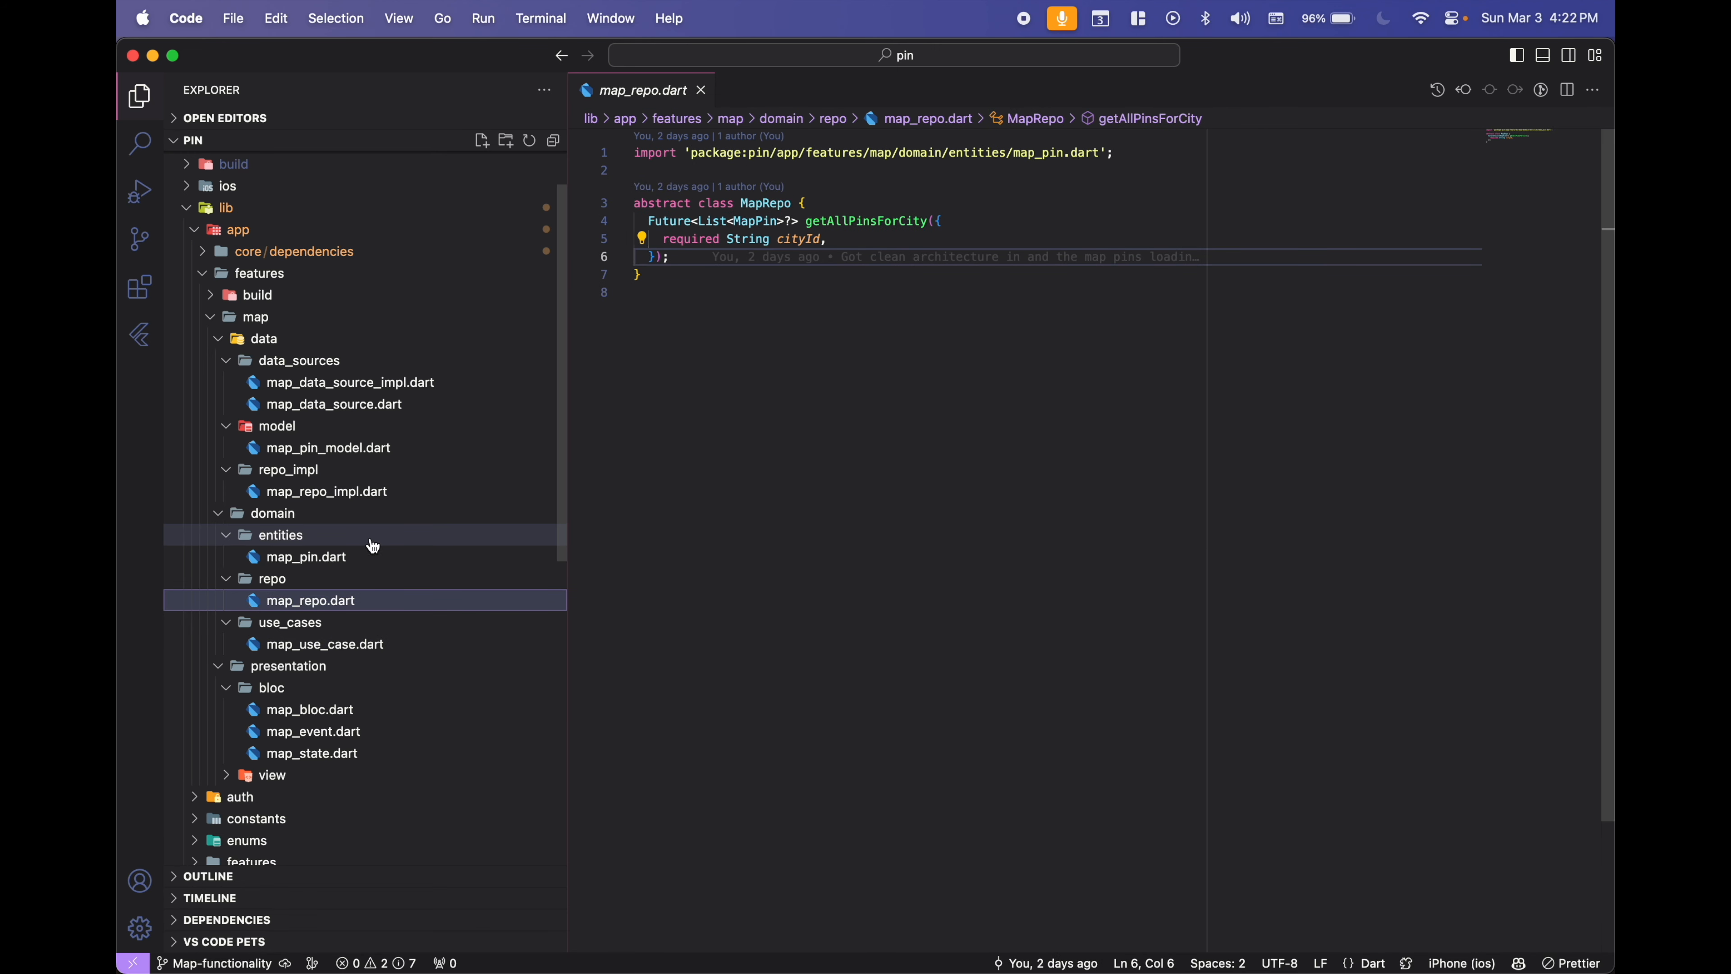